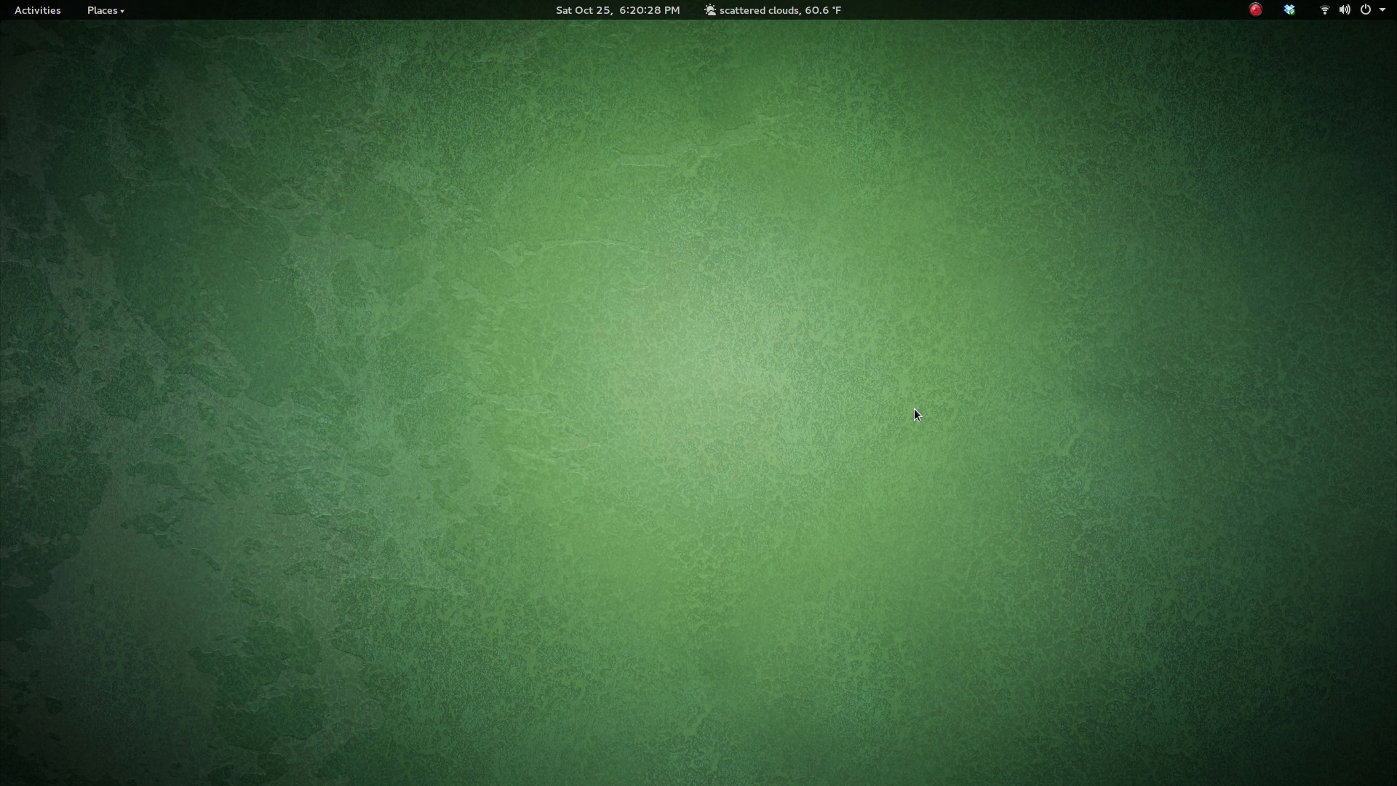
# - Bring up the GNOME Shell Activities overview of open windows
pyautogui.click(38, 10)
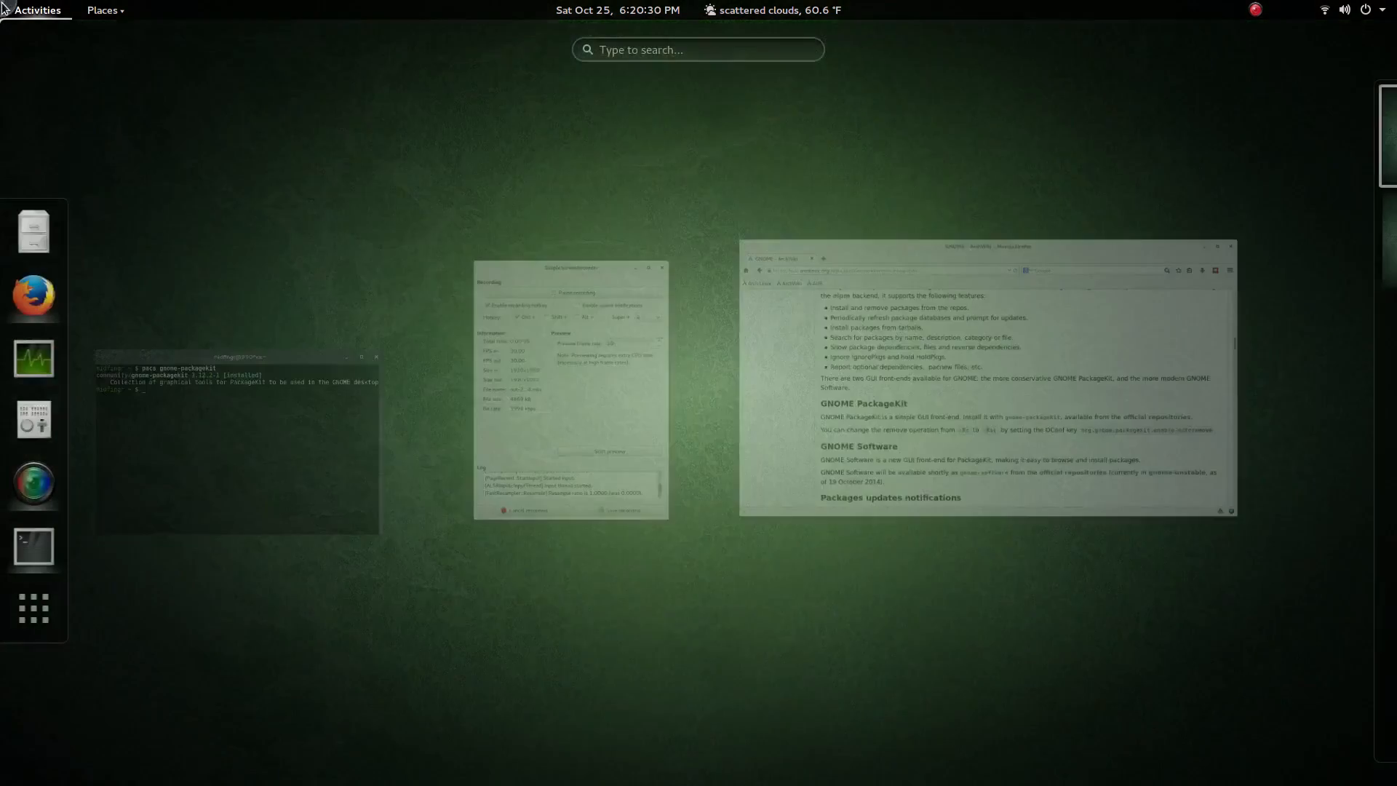
# - Review the ArchWiki GNOME PackageKit section and the gnome-unstable package link in Firefox
pyautogui.click(987, 378)
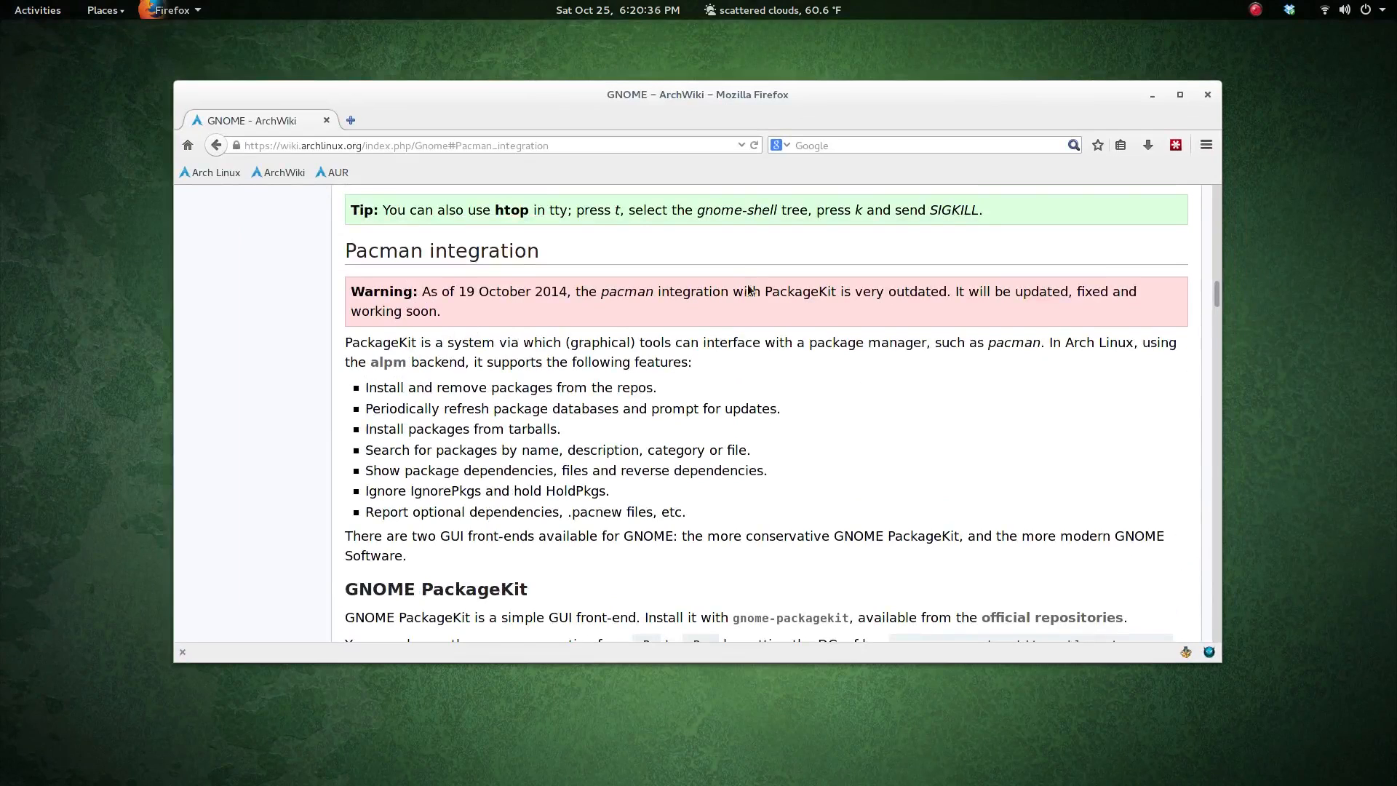
pyautogui.moveTo(798, 305)
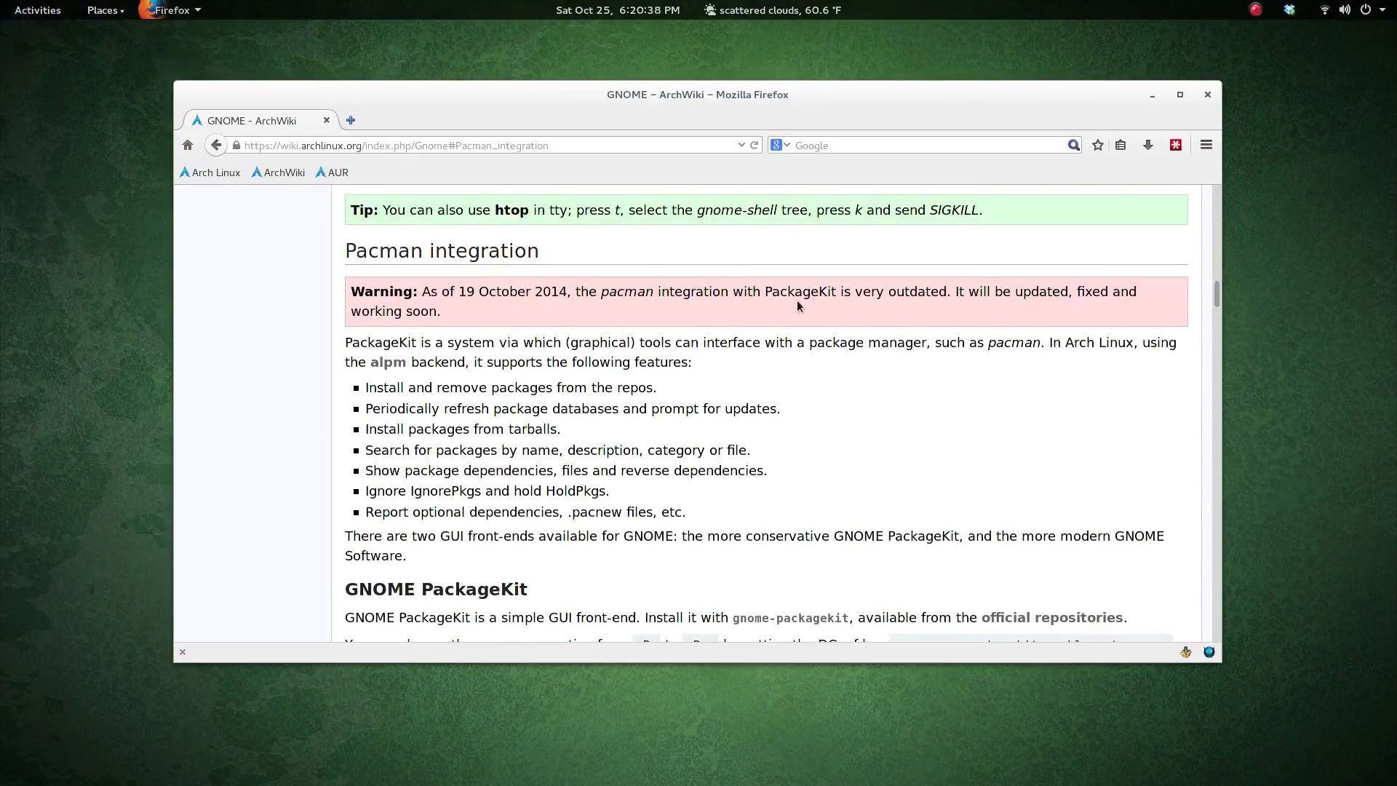
pyautogui.moveTo(1046, 298)
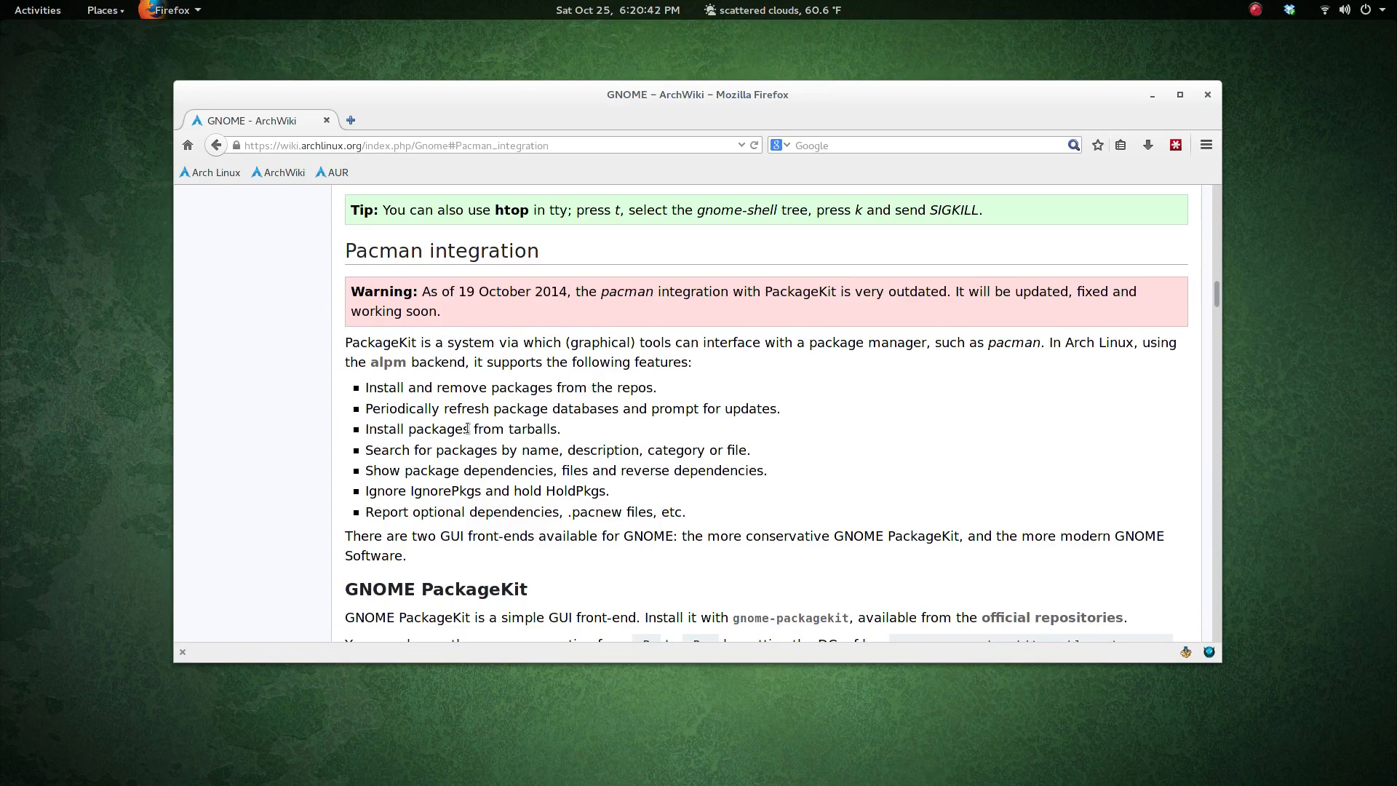
pyautogui.scroll(-3)
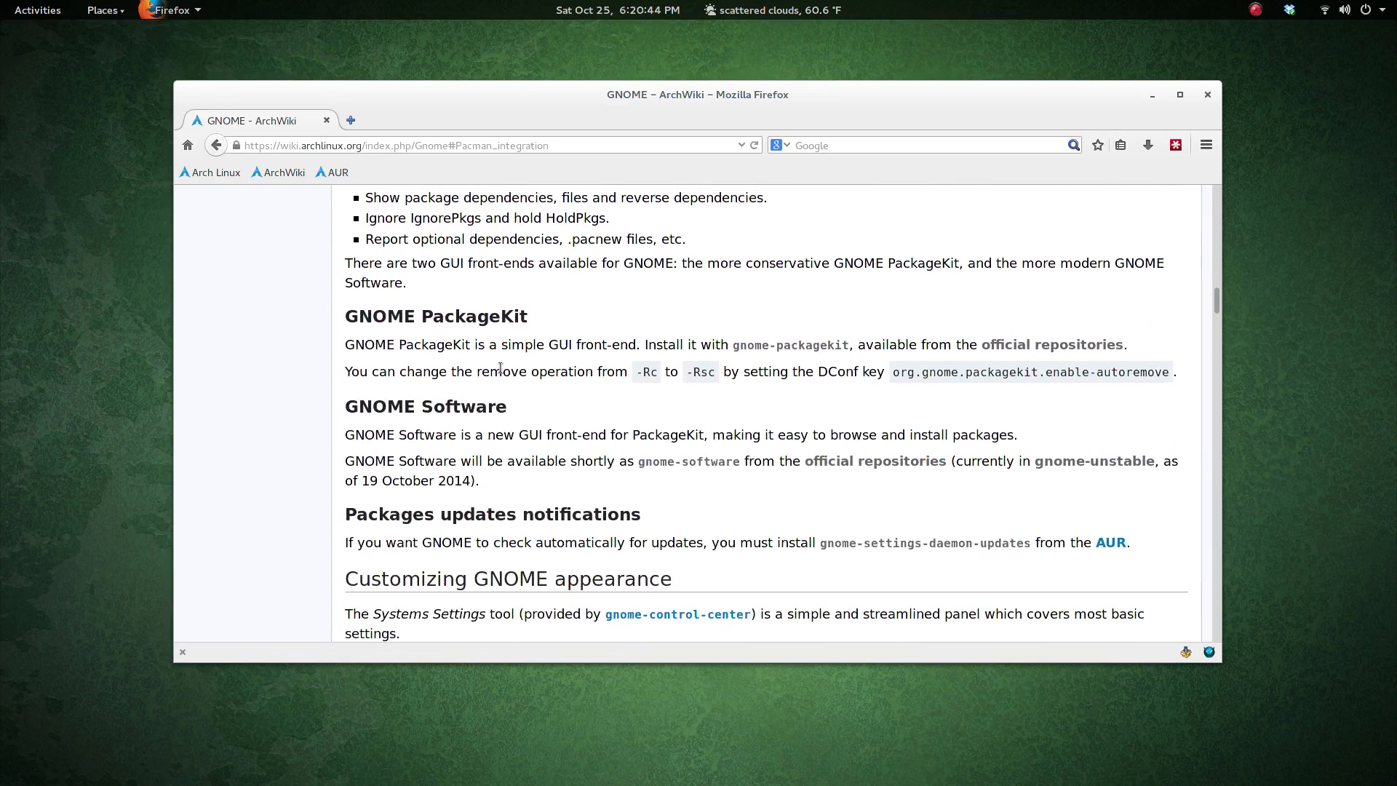
pyautogui.scroll(-3)
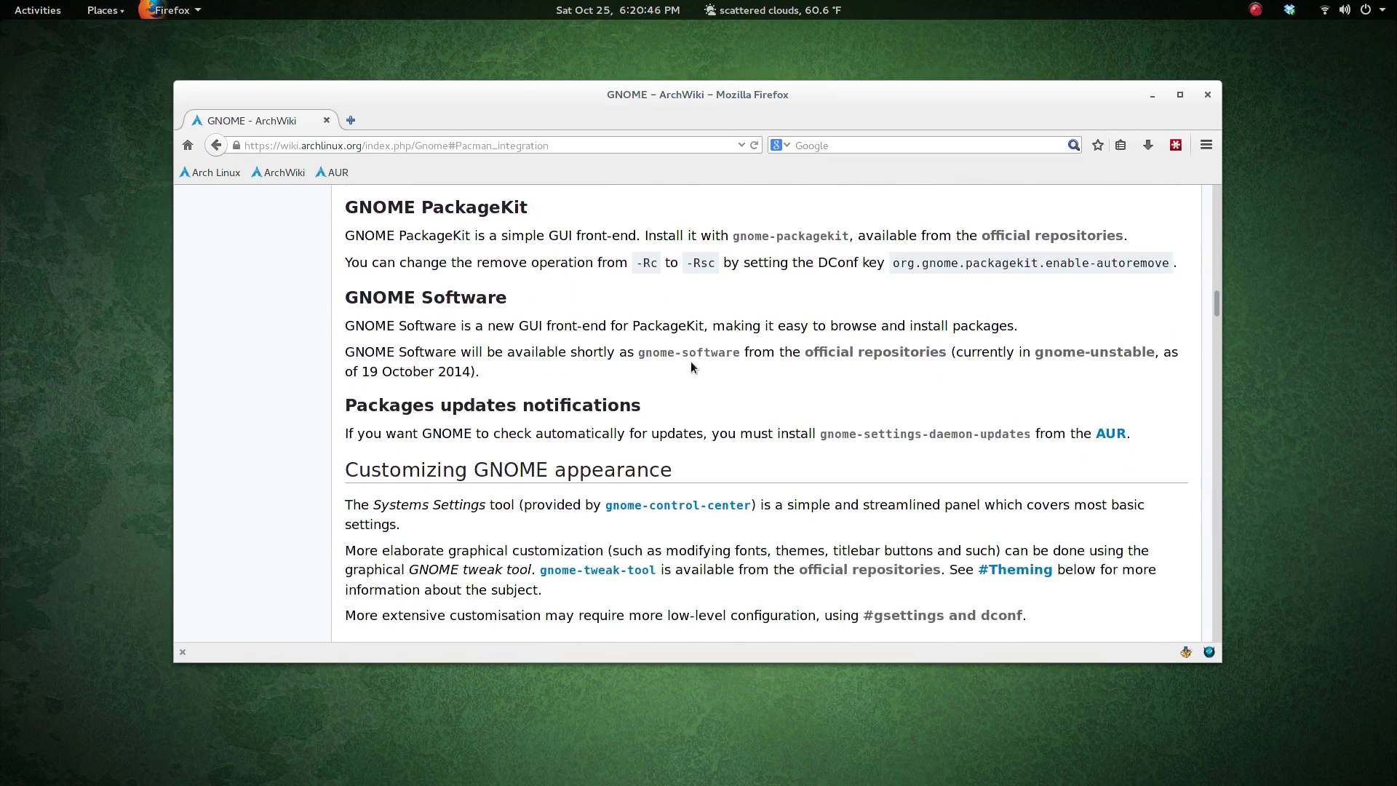
pyautogui.moveTo(859, 369)
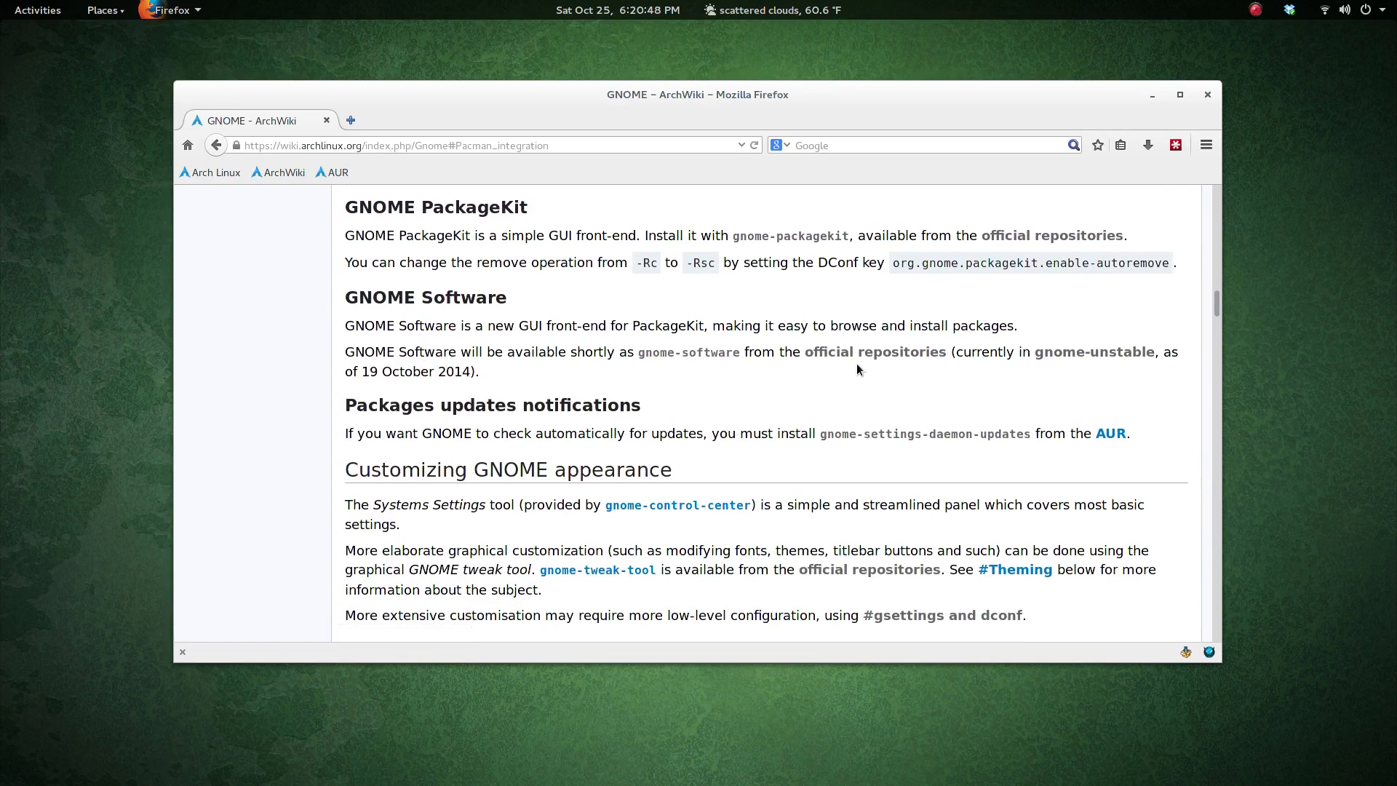
pyautogui.moveTo(875, 352)
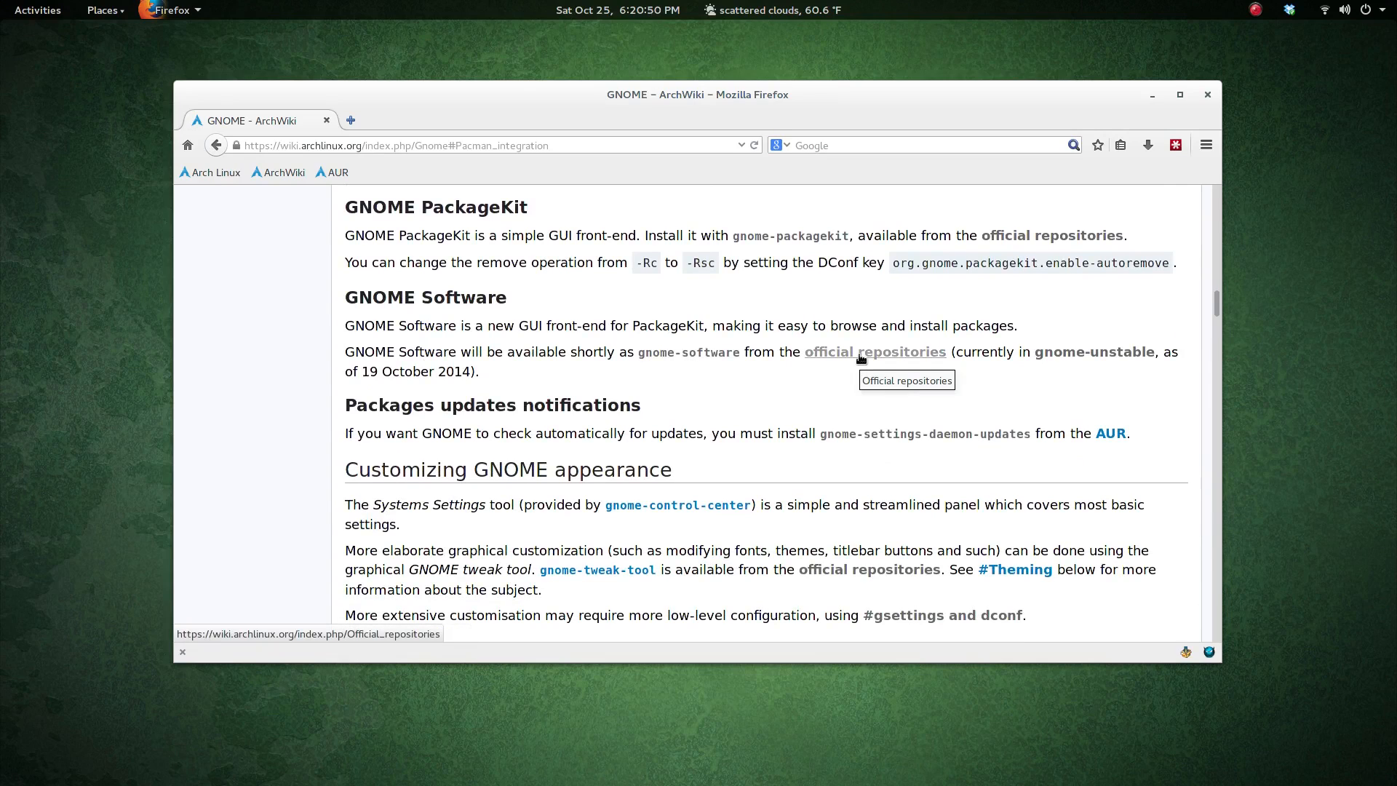
pyautogui.moveTo(1094, 351)
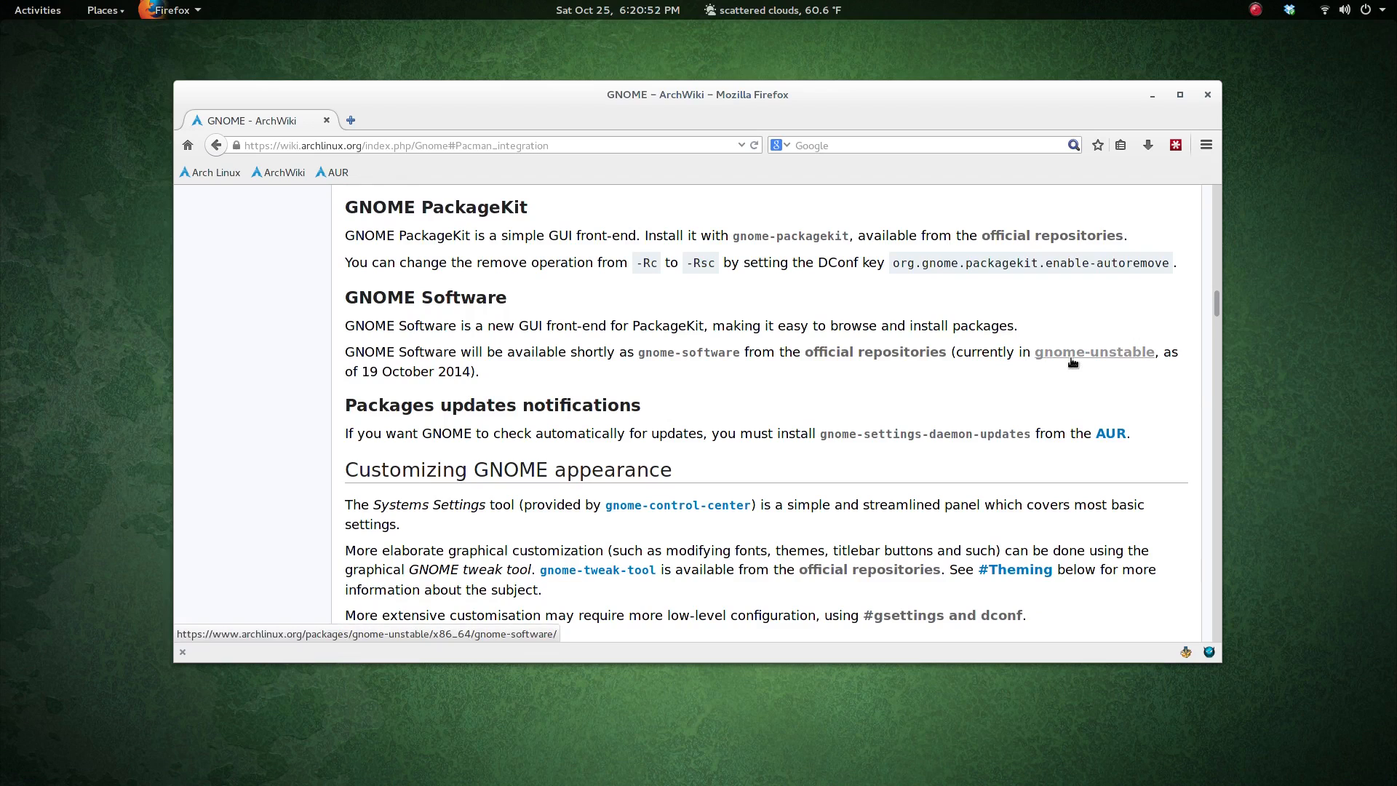
pyautogui.click(1094, 352)
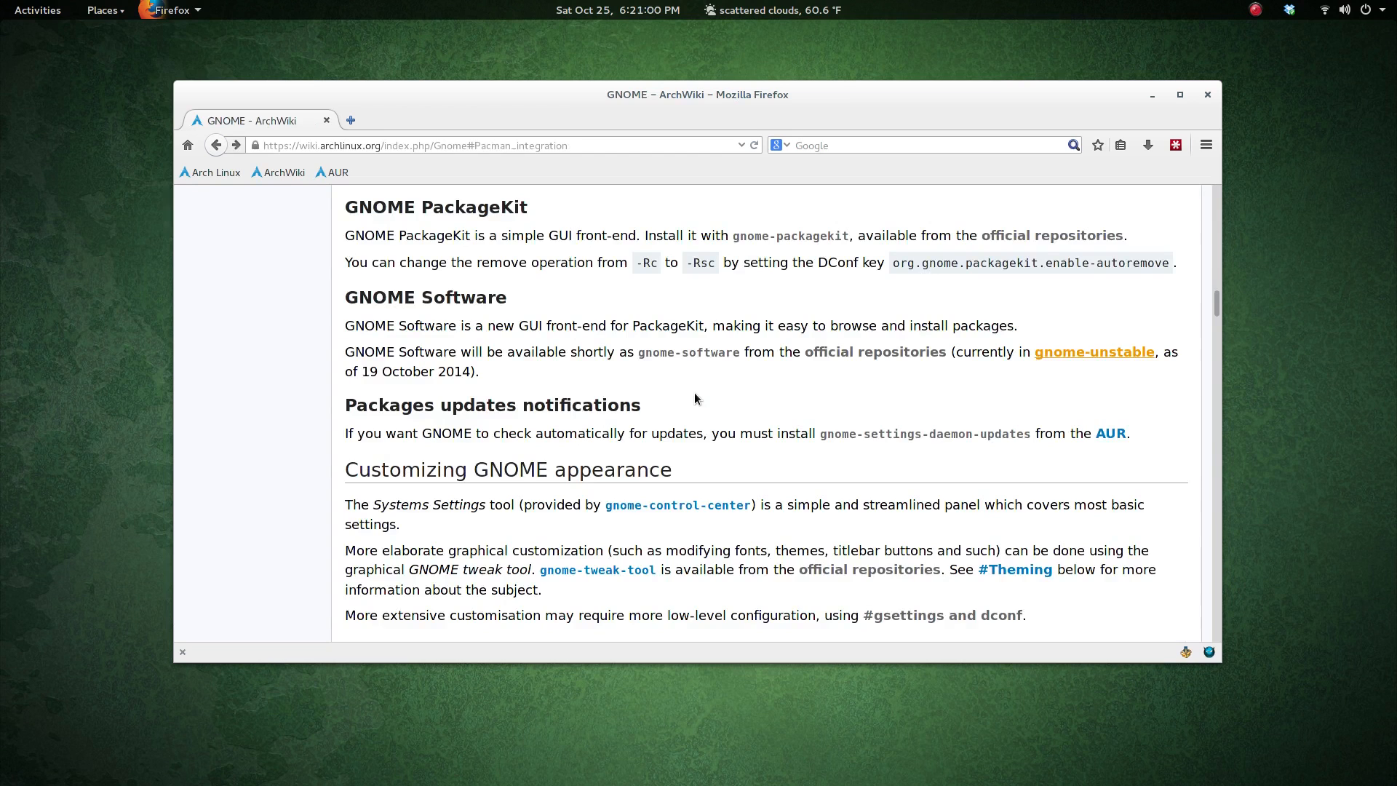
pyautogui.scroll(-3)
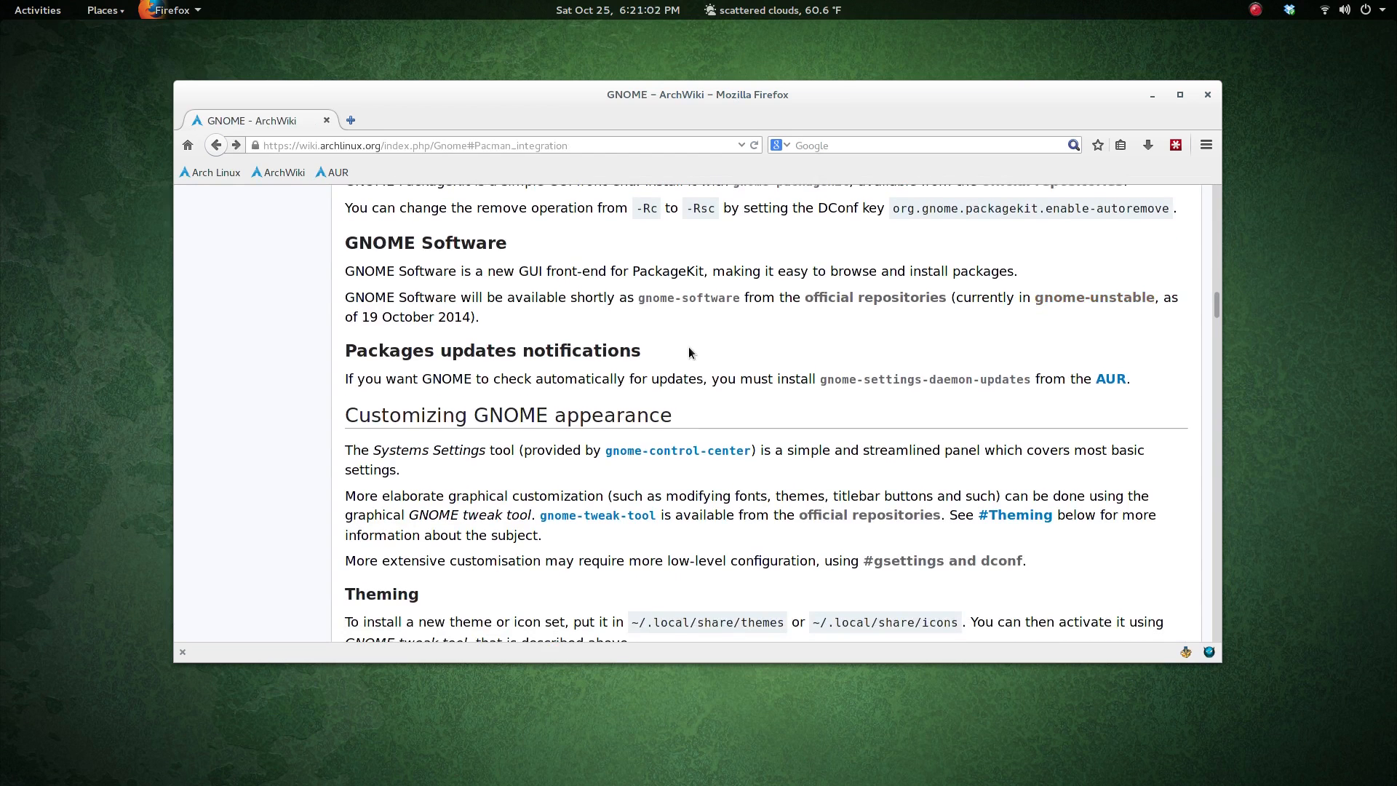
pyautogui.scroll(3)
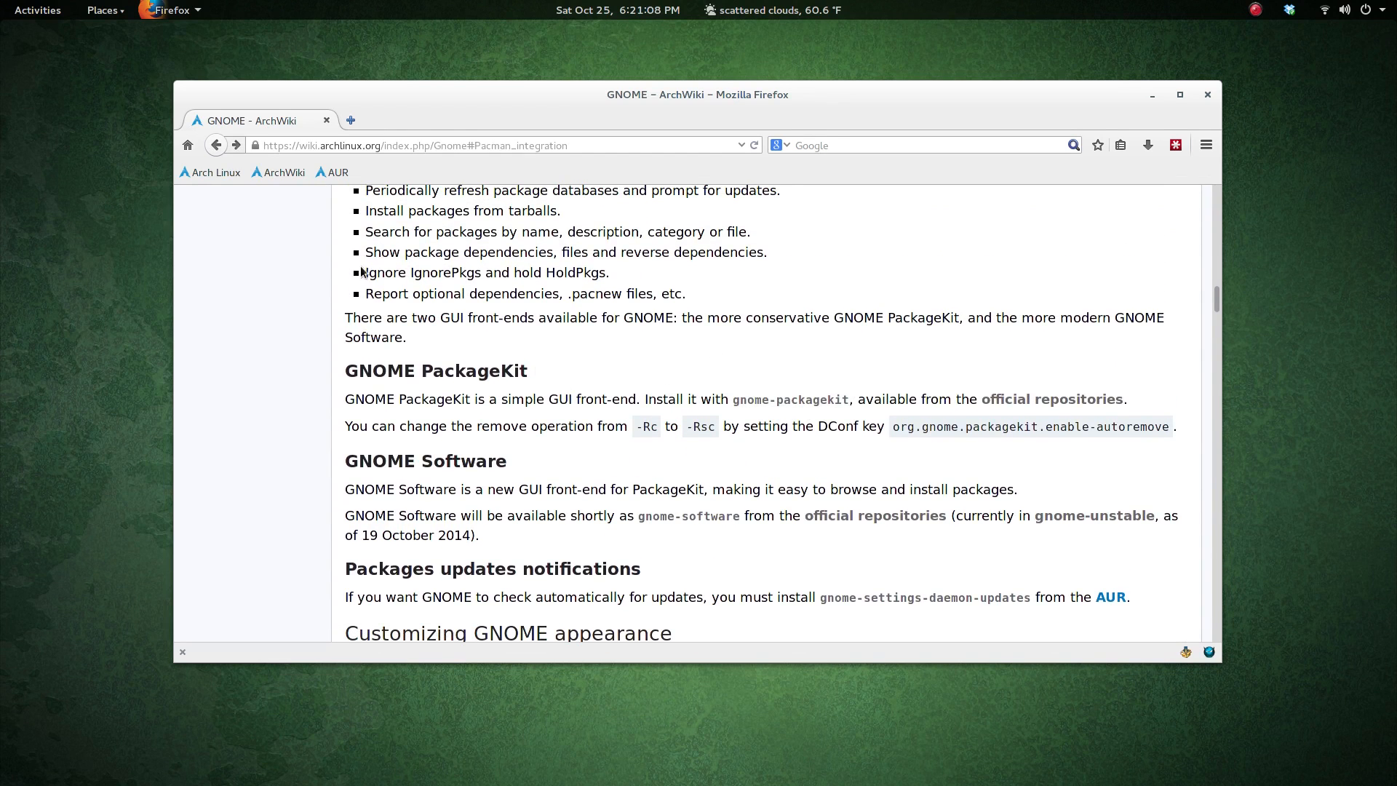
# - Search the GNOME Shell overview for 'add' to find the Packages application
pyautogui.click(38, 10)
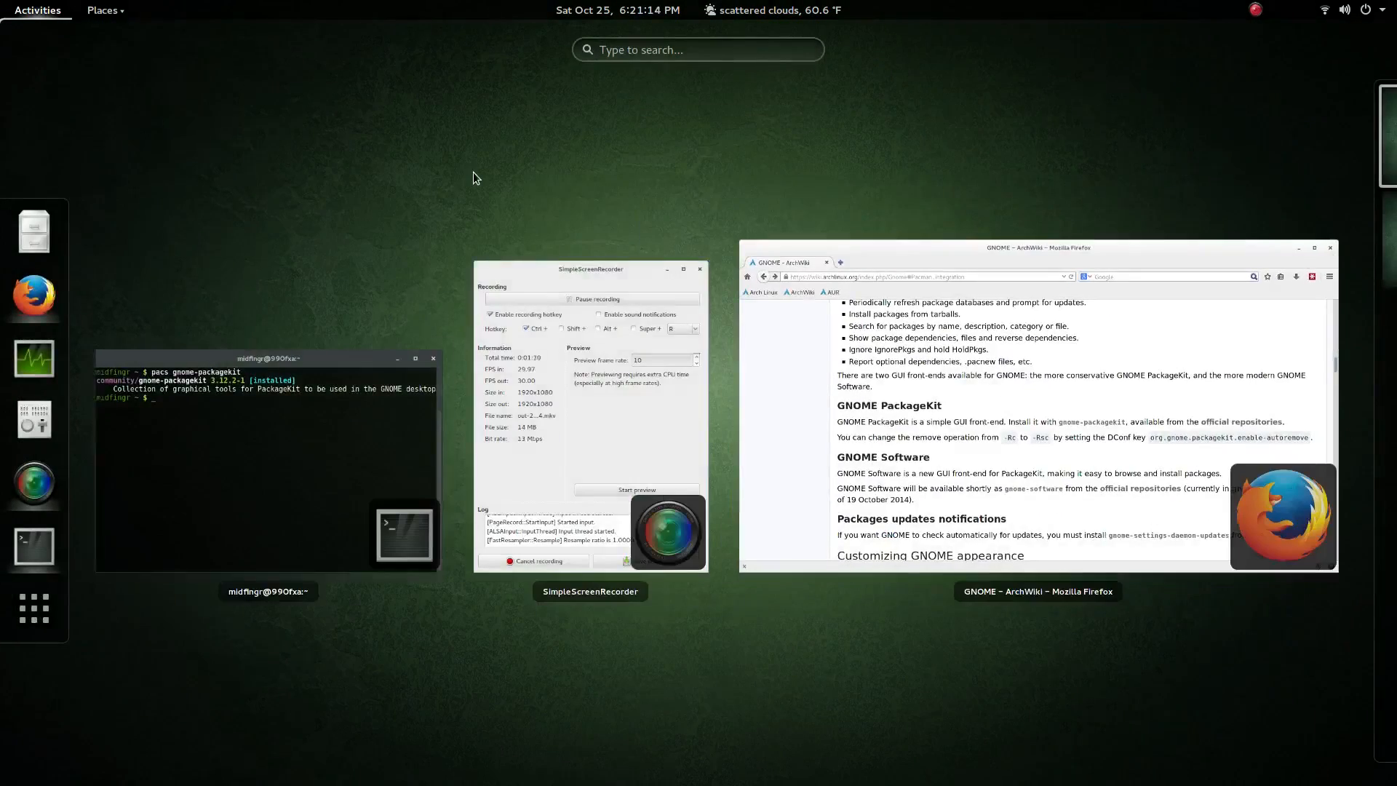
pyautogui.write('add')
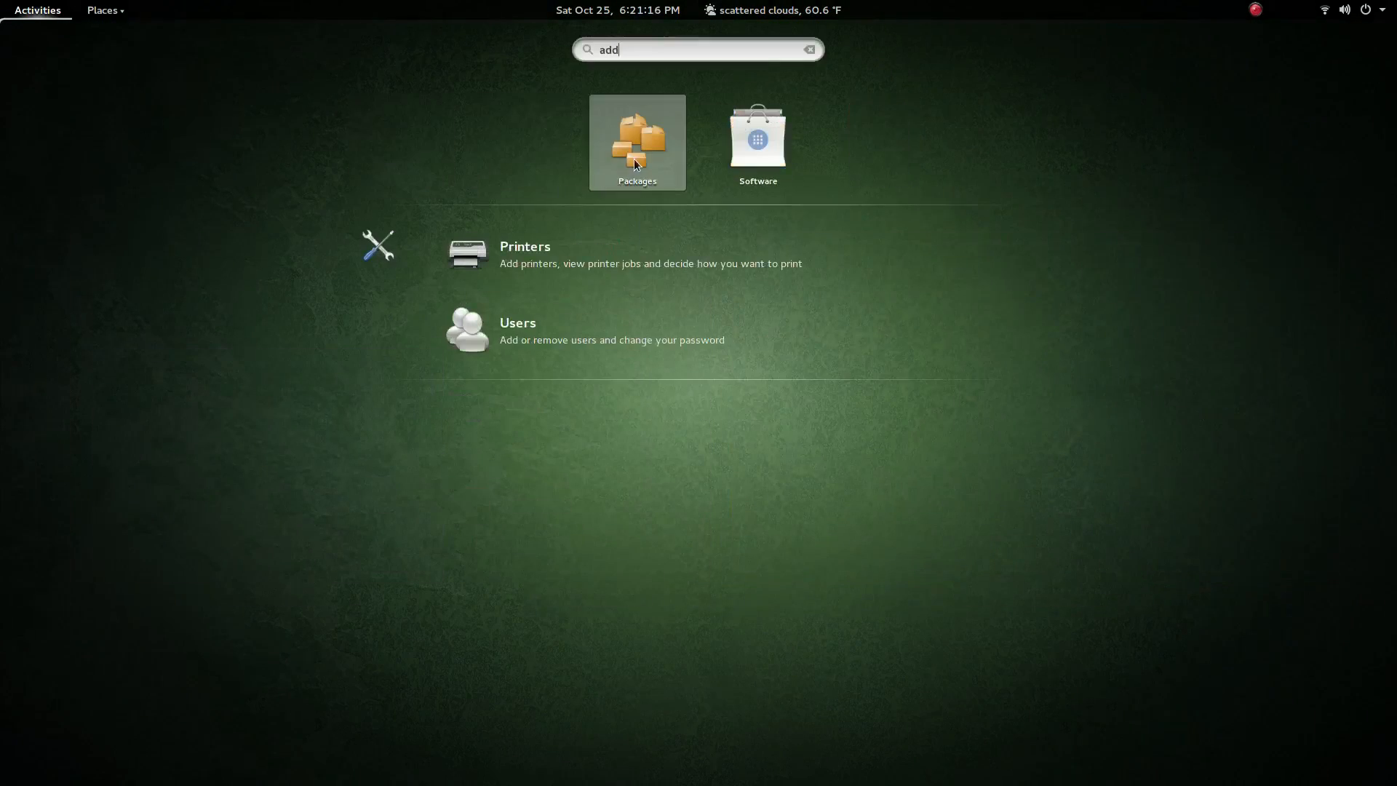
# - Launch the Packages application and focus its search box
pyautogui.click(636, 142)
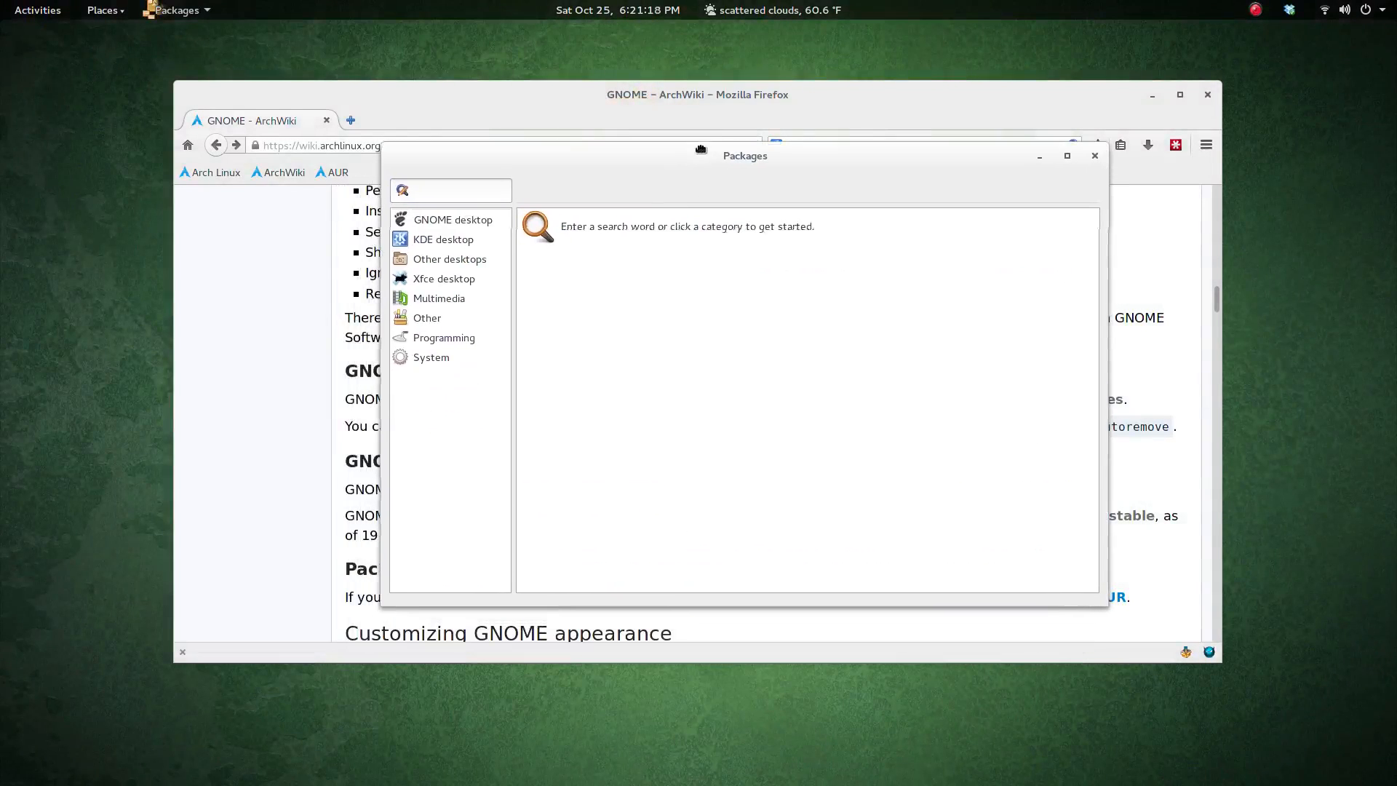
pyautogui.click(454, 189)
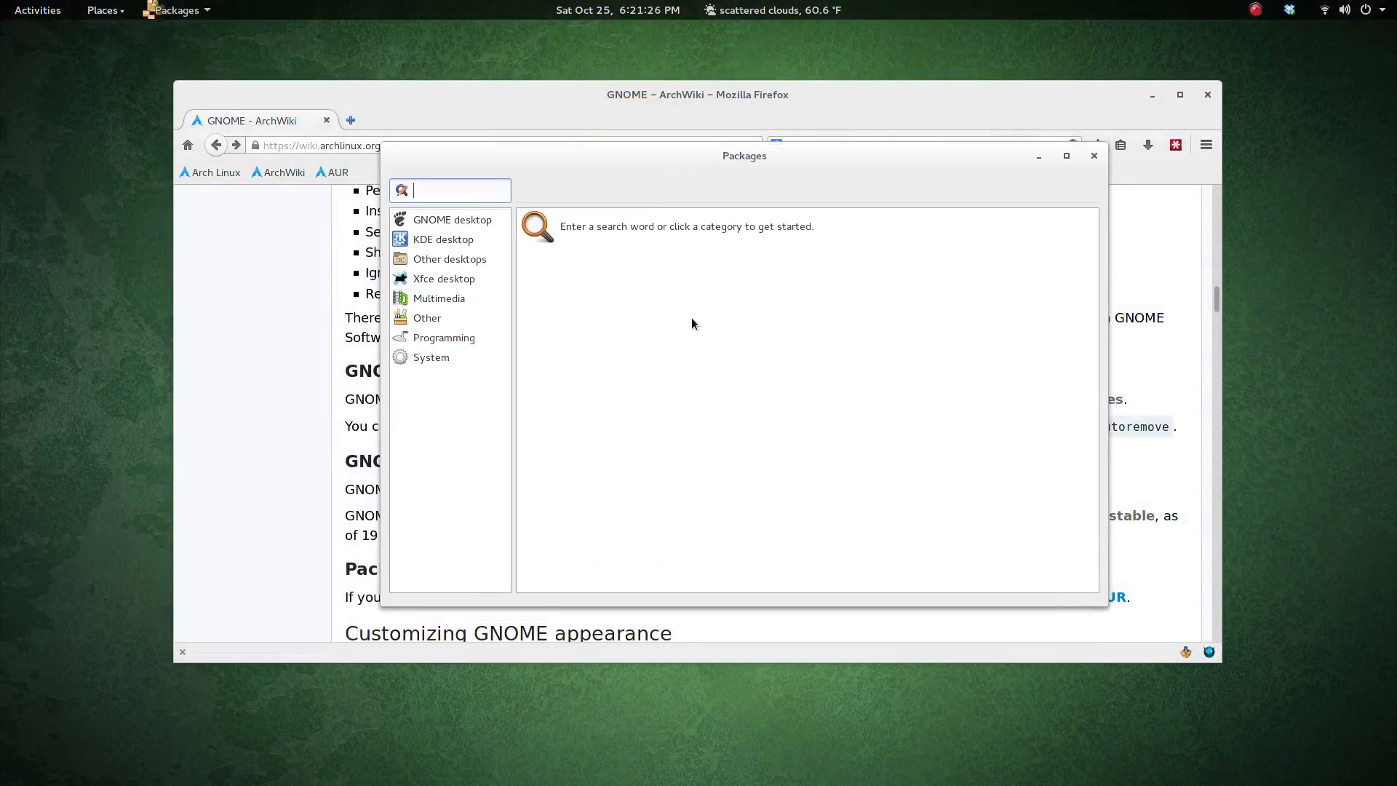
pyautogui.moveTo(663, 293)
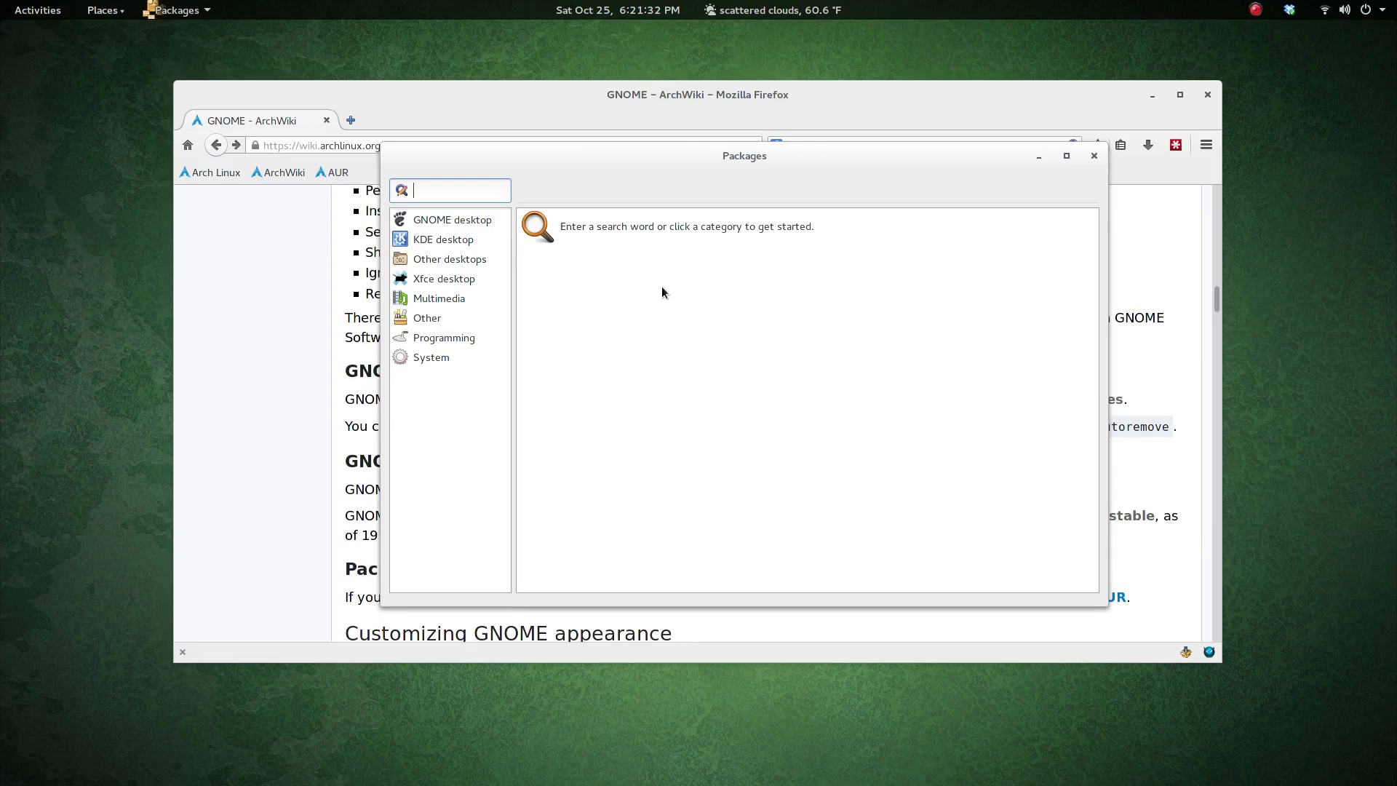
pyautogui.moveTo(522, 153)
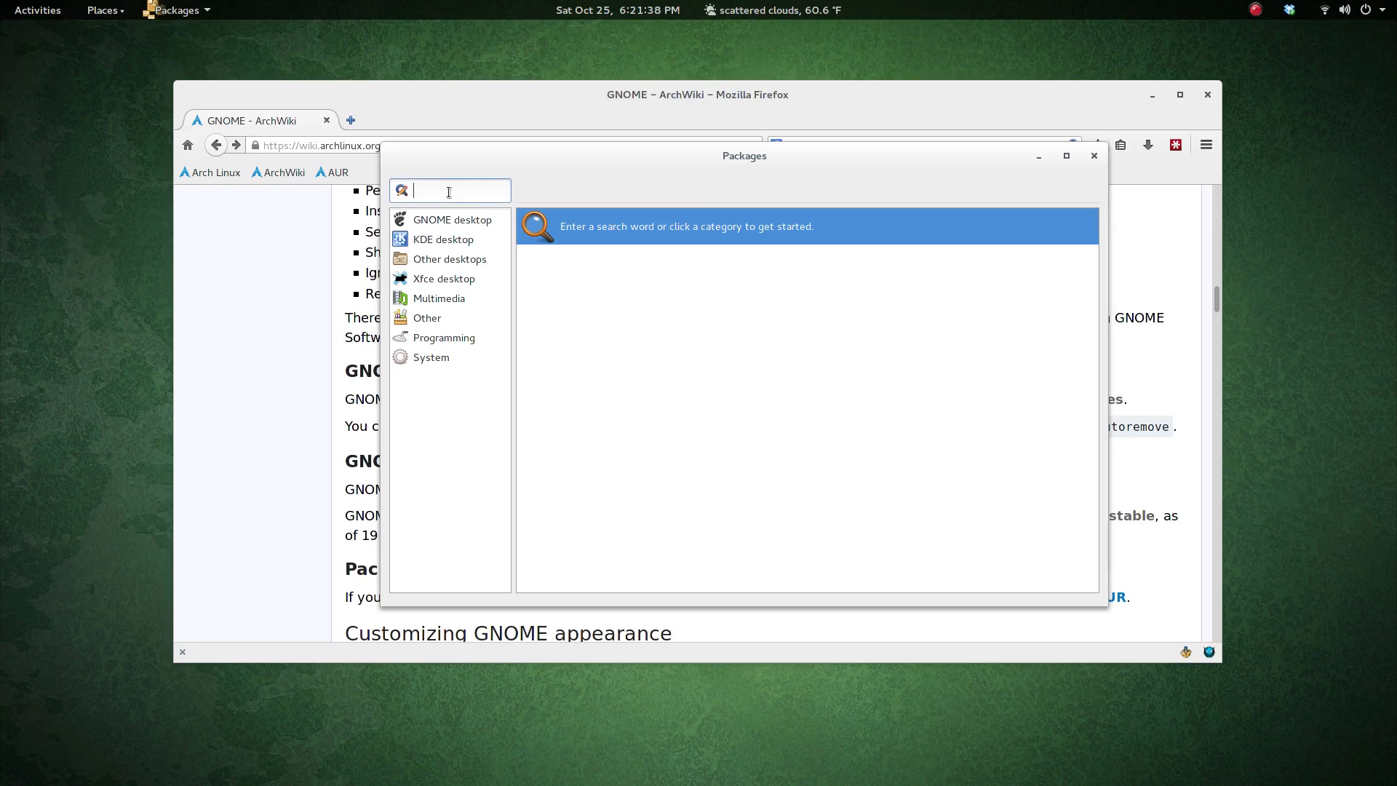
pyautogui.moveTo(719, 366)
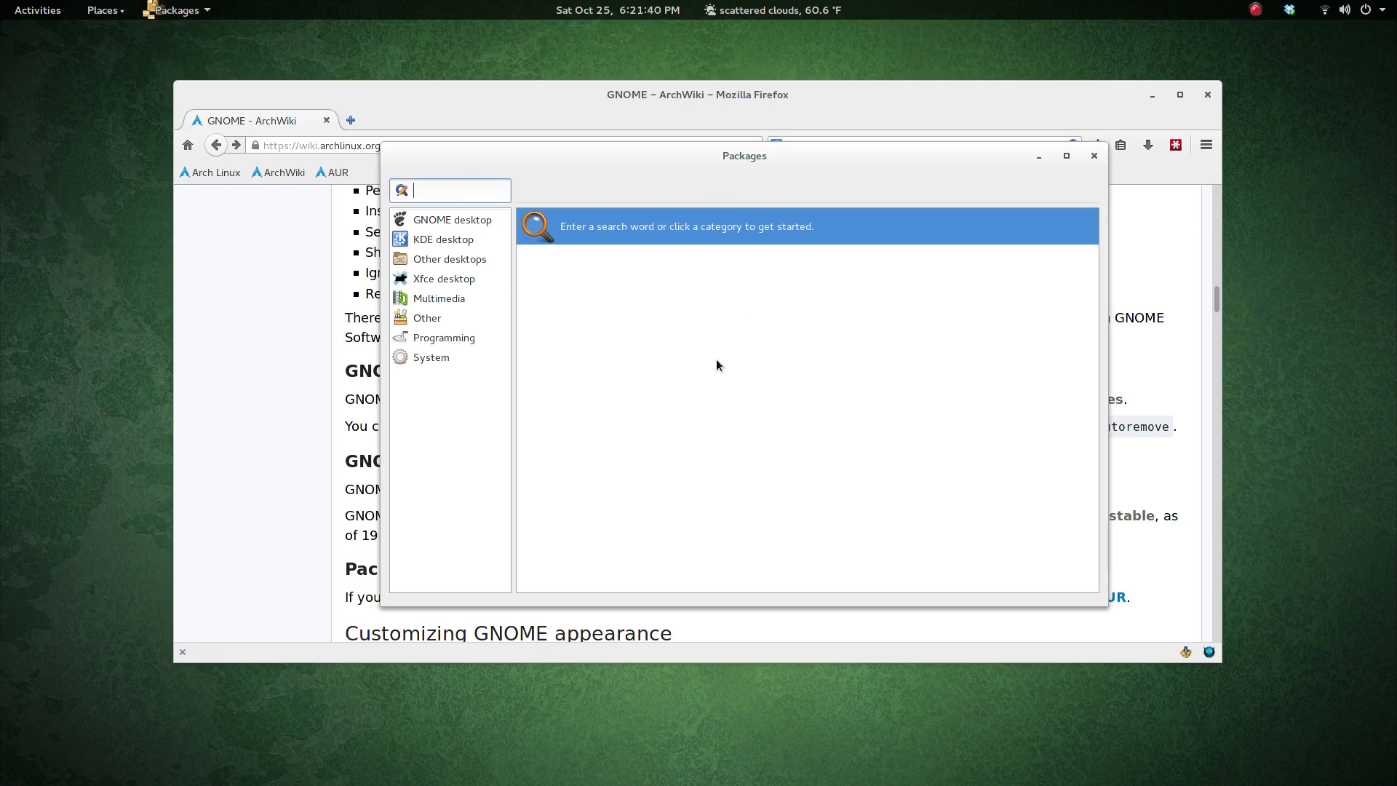
# - Search for 'nemo' and show the details of nemo 2.2.4-2, the Cinnamon file manager
pyautogui.write('nemo')
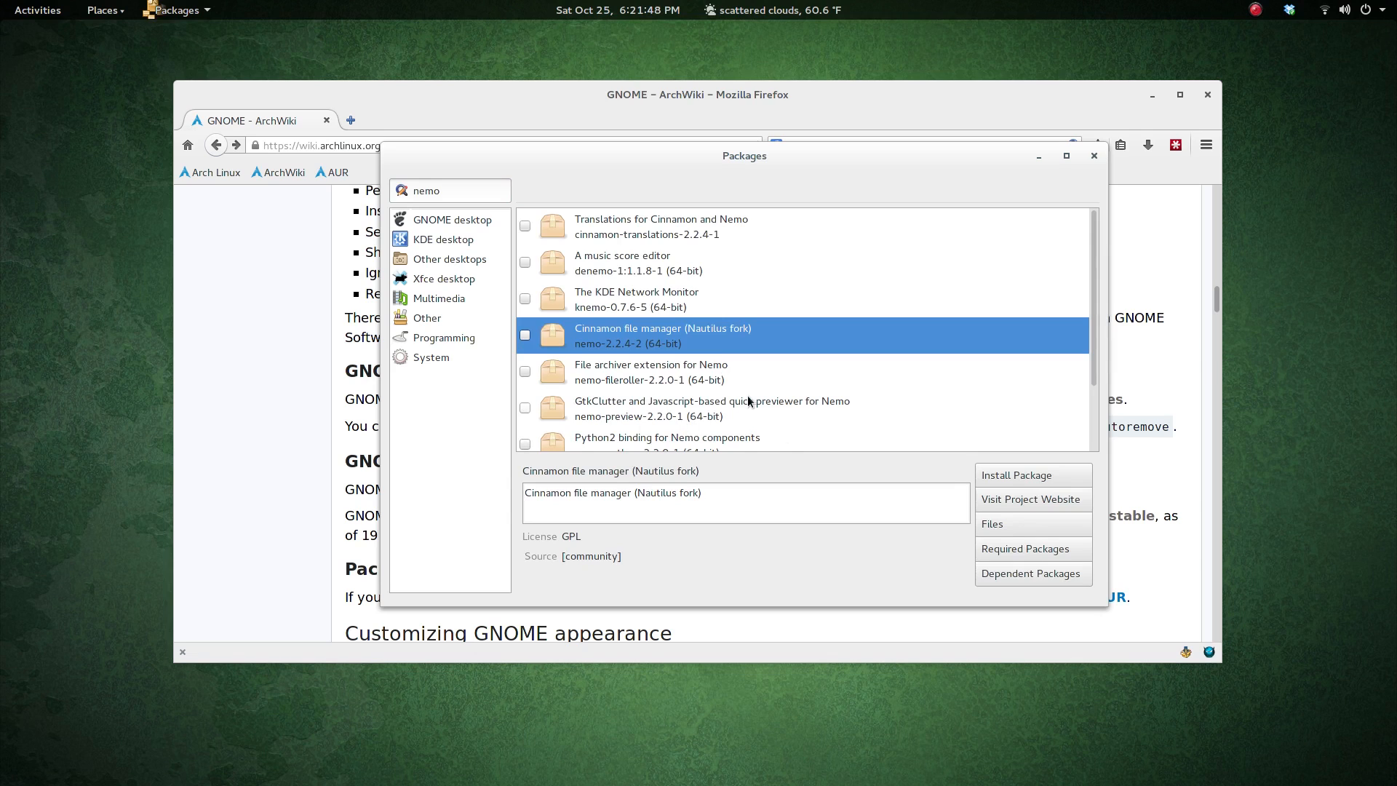
pyautogui.click(525, 336)
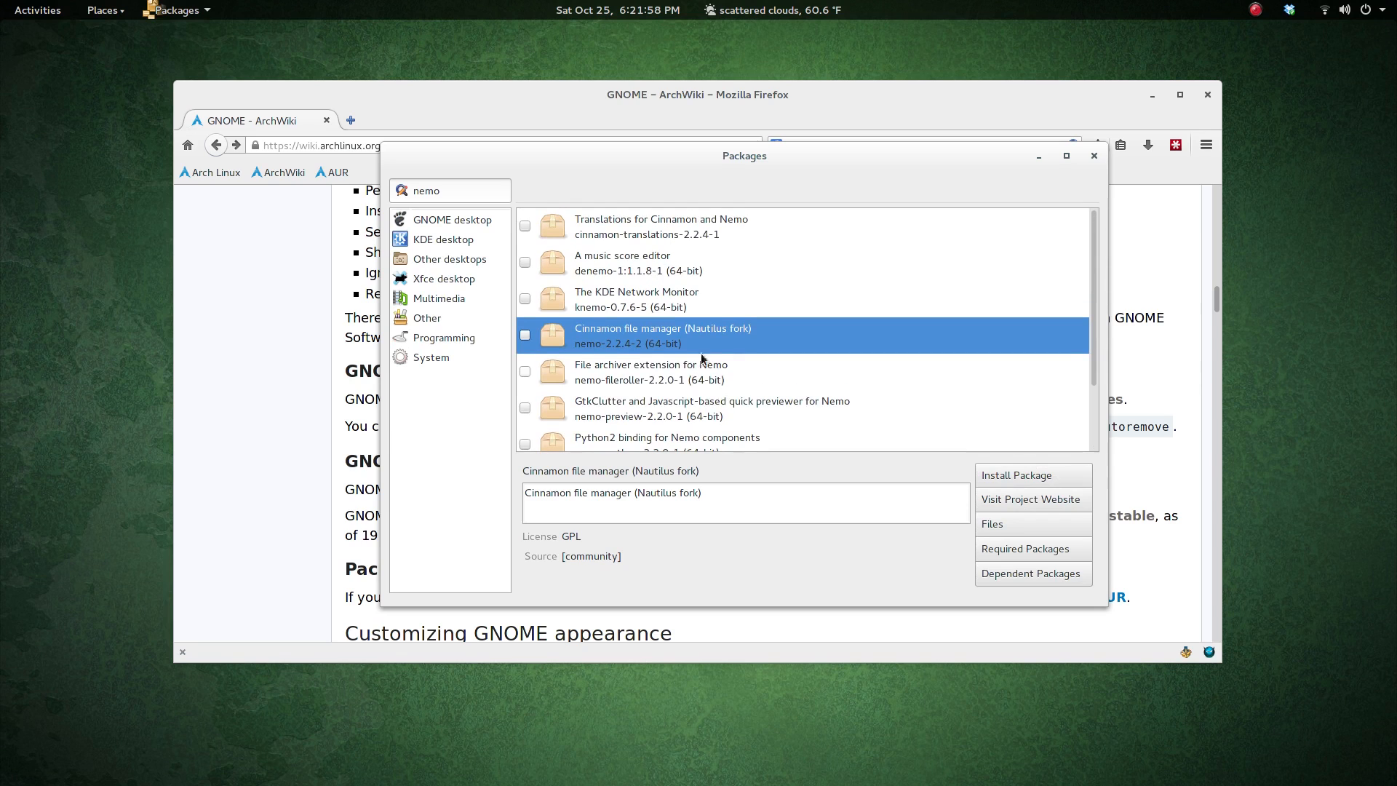
# - Search for 'vlc' and mark vlc 2.1.5-4 for installation
pyautogui.tripleClick(450, 189)
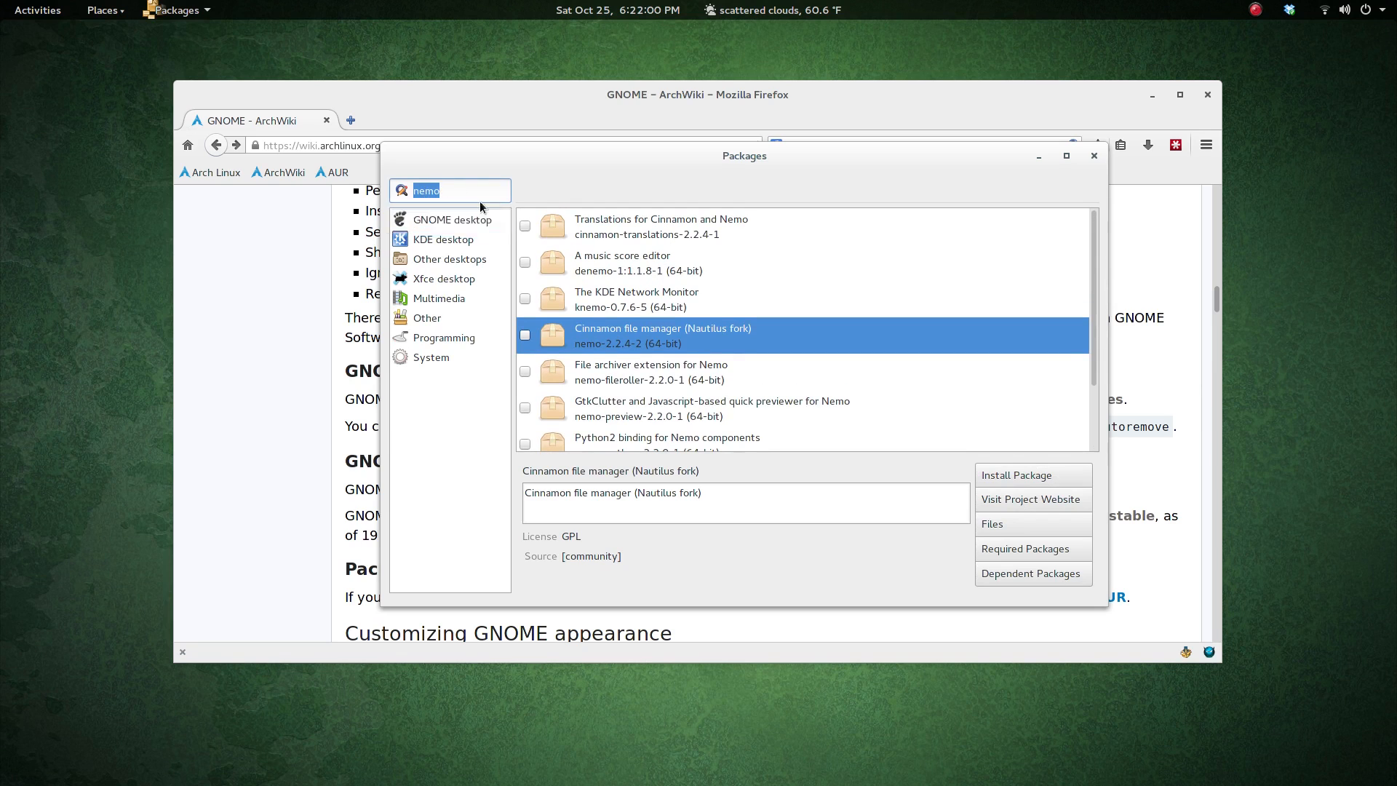
pyautogui.moveTo(474, 192)
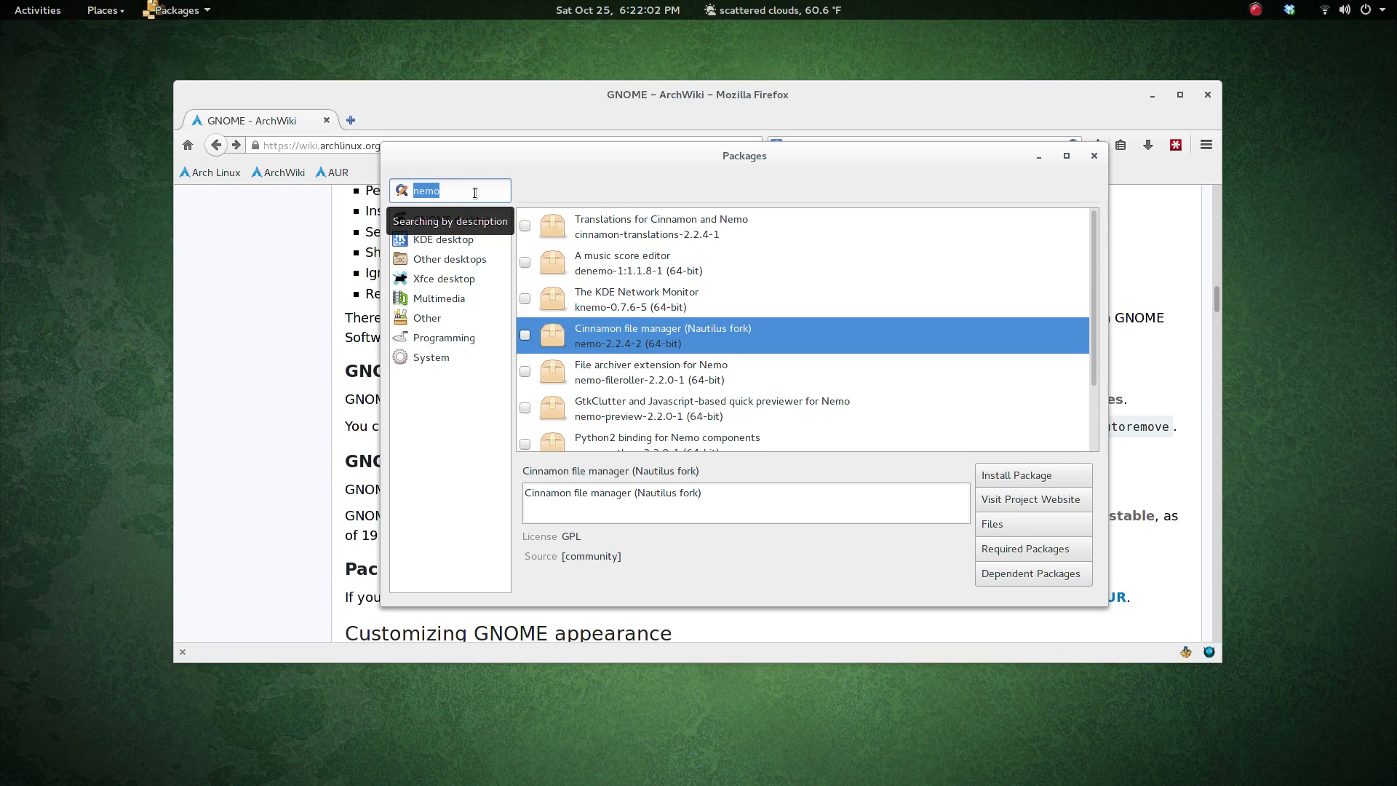
pyautogui.write('vlc')
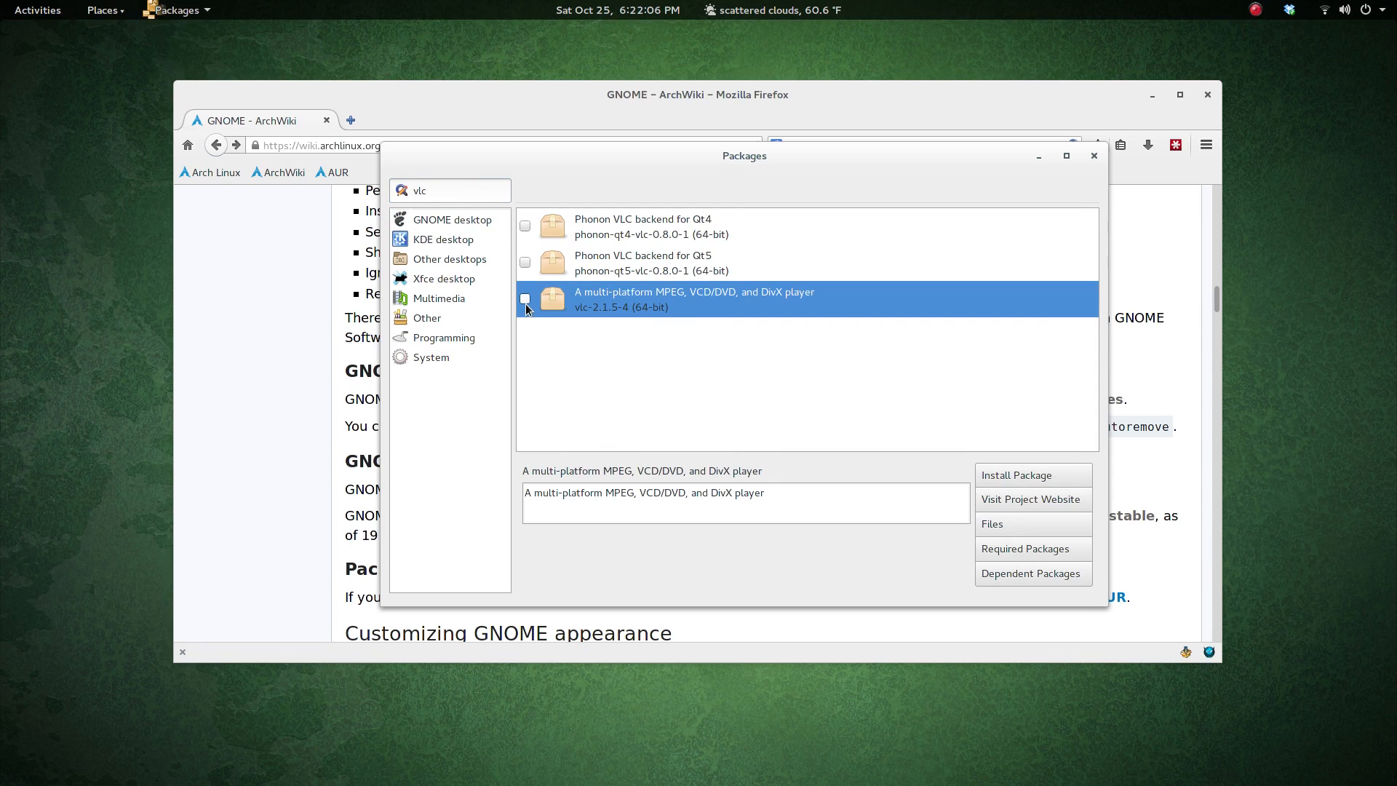
pyautogui.click(525, 299)
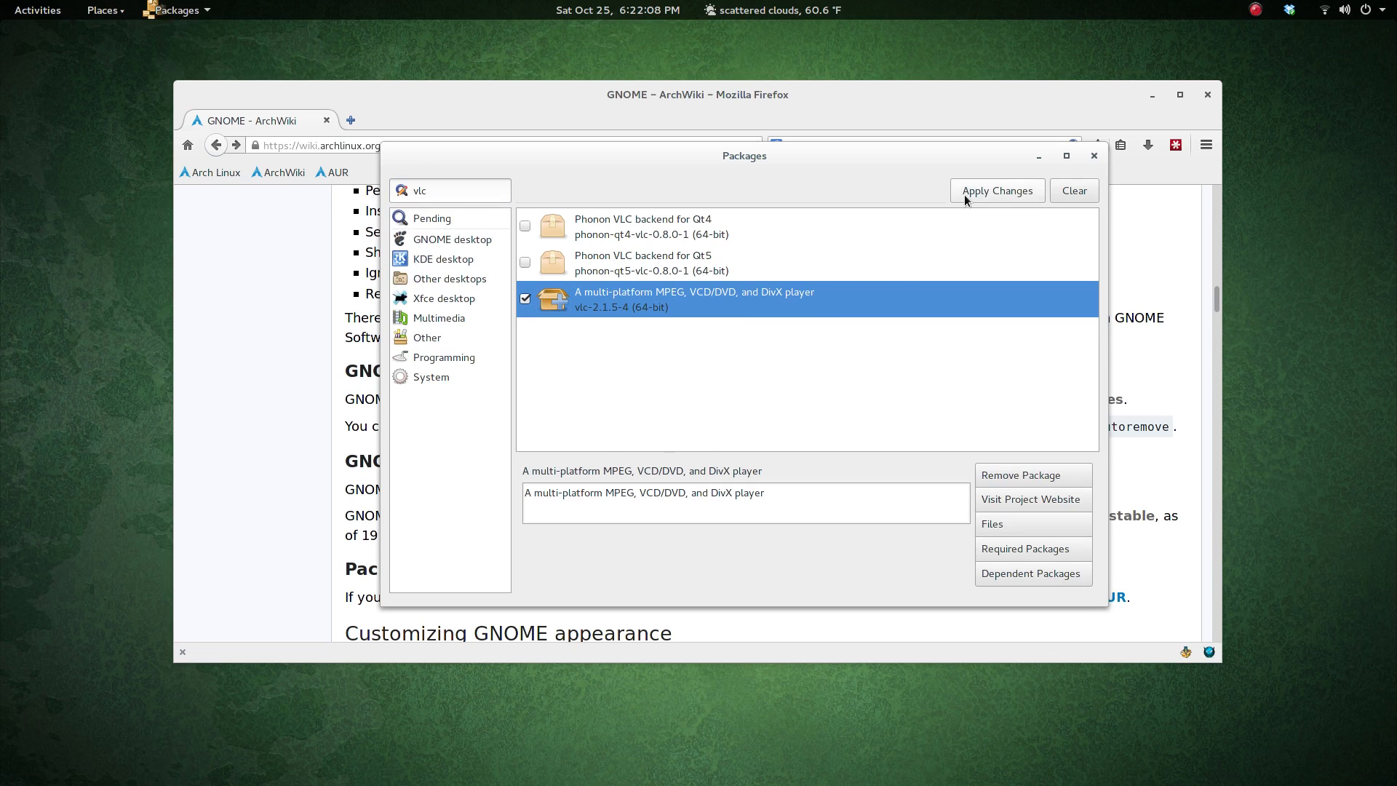
# - Authenticate the VLC install and decline running the newly installed player
pyautogui.click(997, 190)
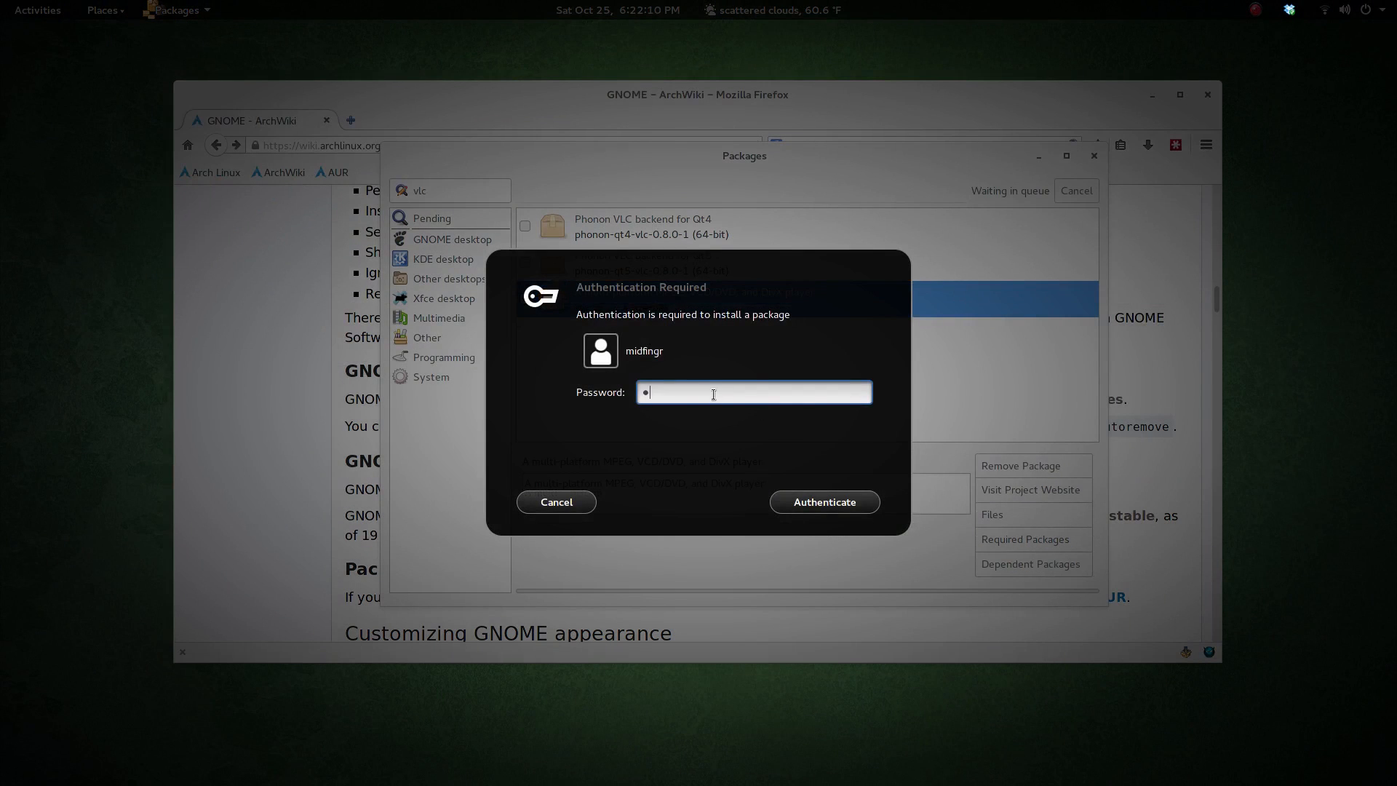
pyautogui.click(822, 502)
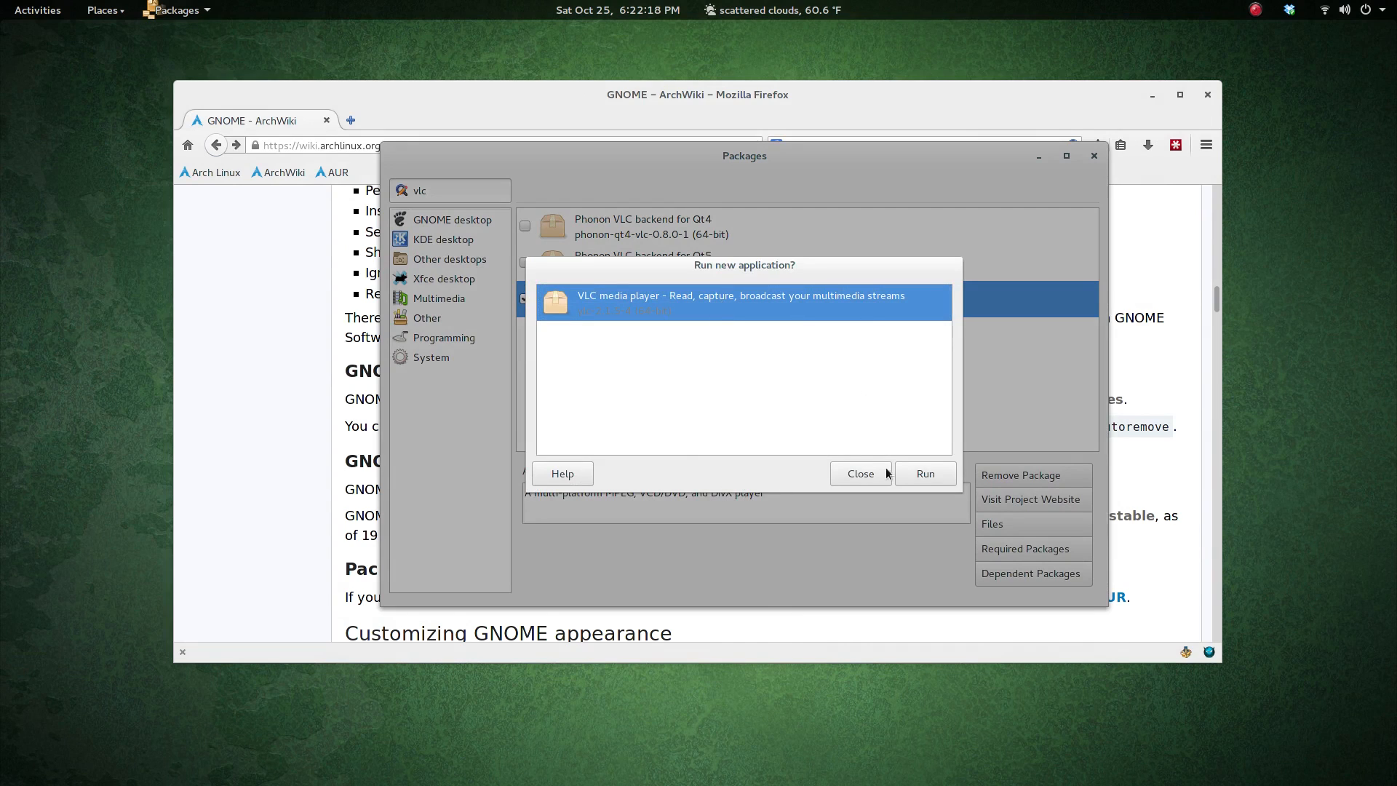
pyautogui.click(924, 473)
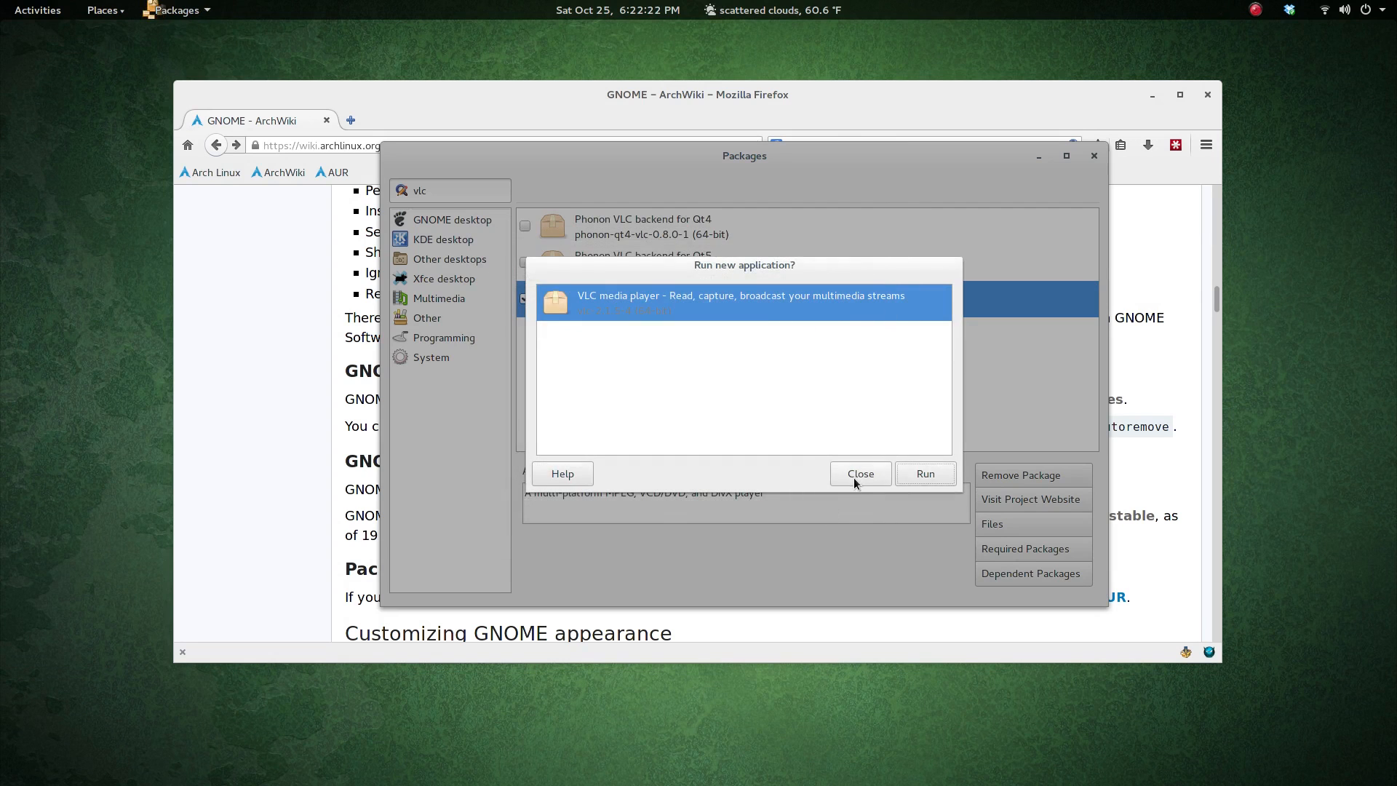
pyautogui.click(859, 473)
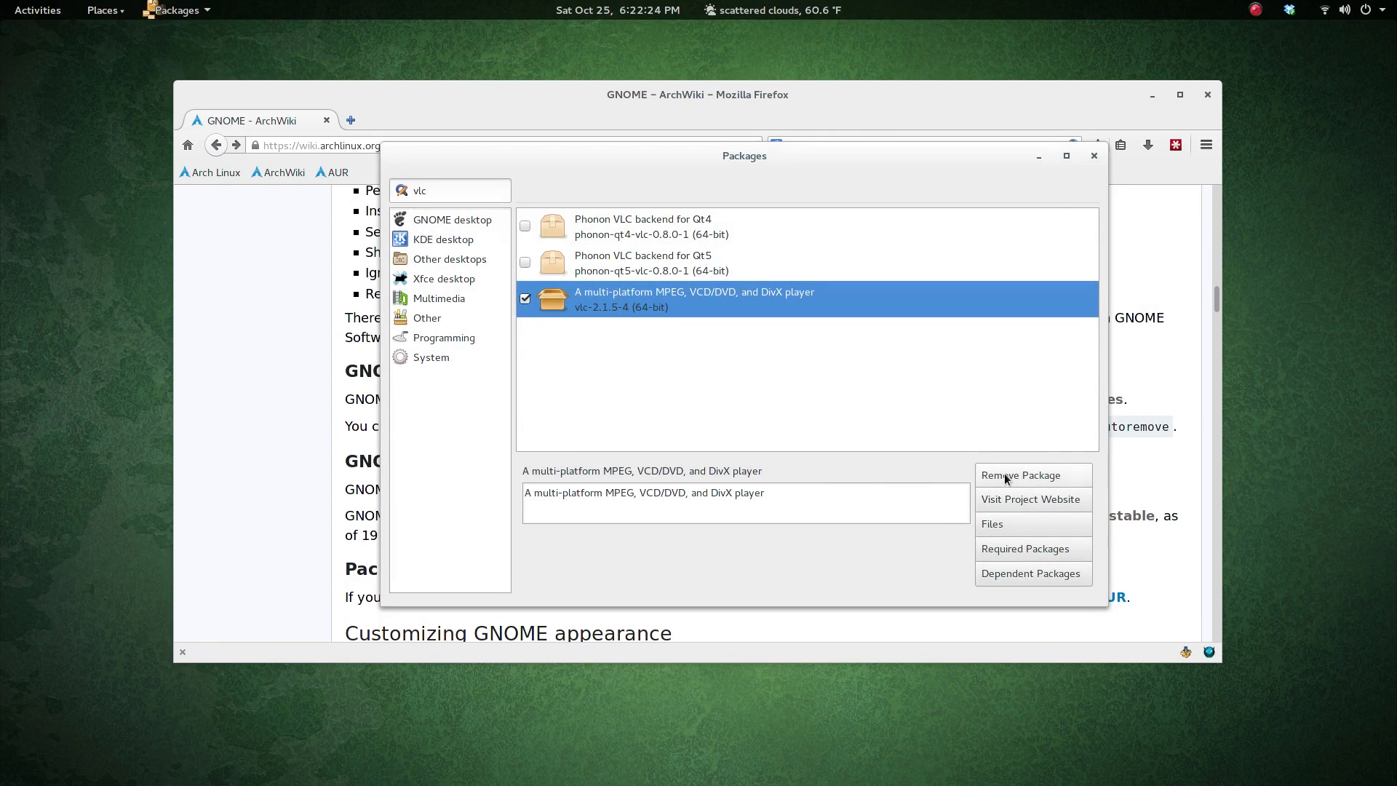
# - Remove the vlc 2.1.5-4 package, authenticating with the password
pyautogui.click(1021, 474)
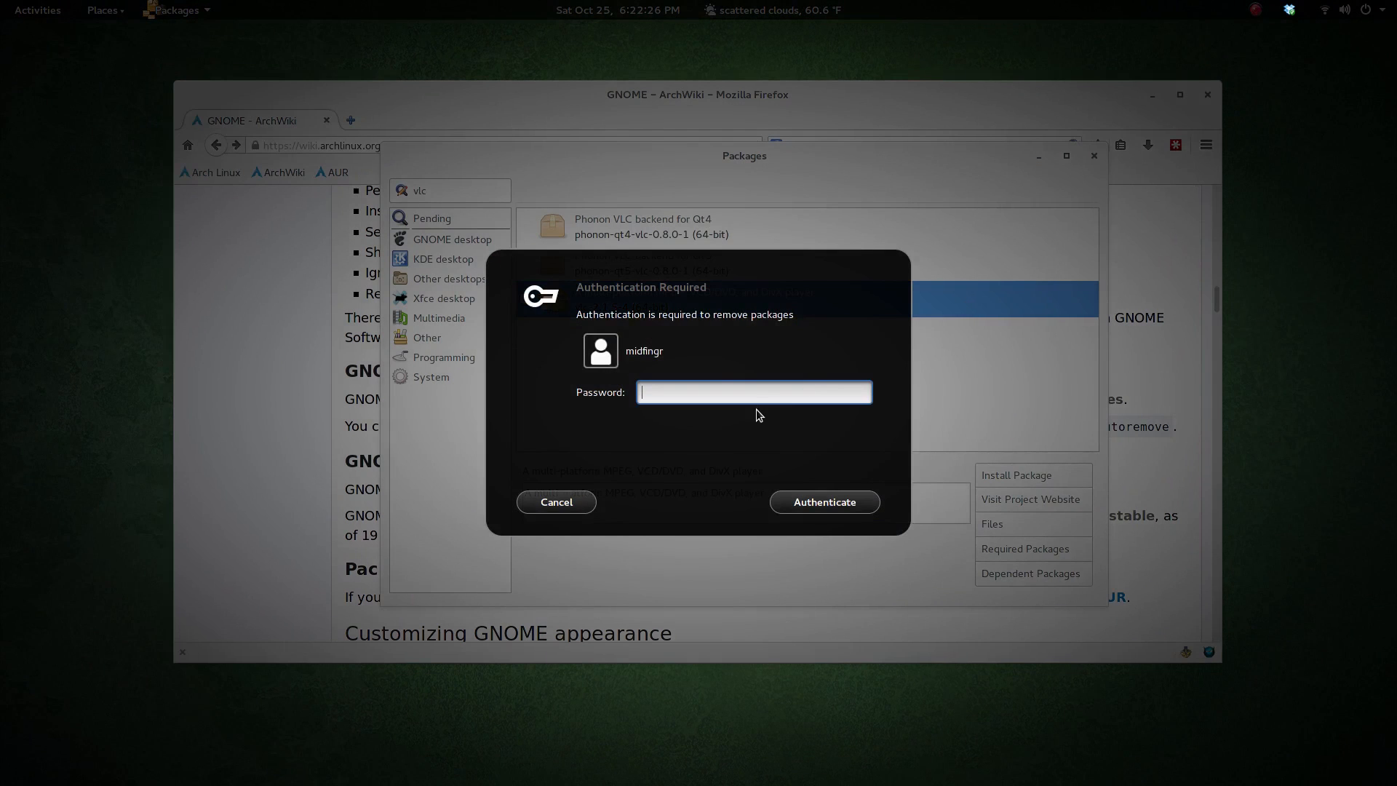
pyautogui.write('password')
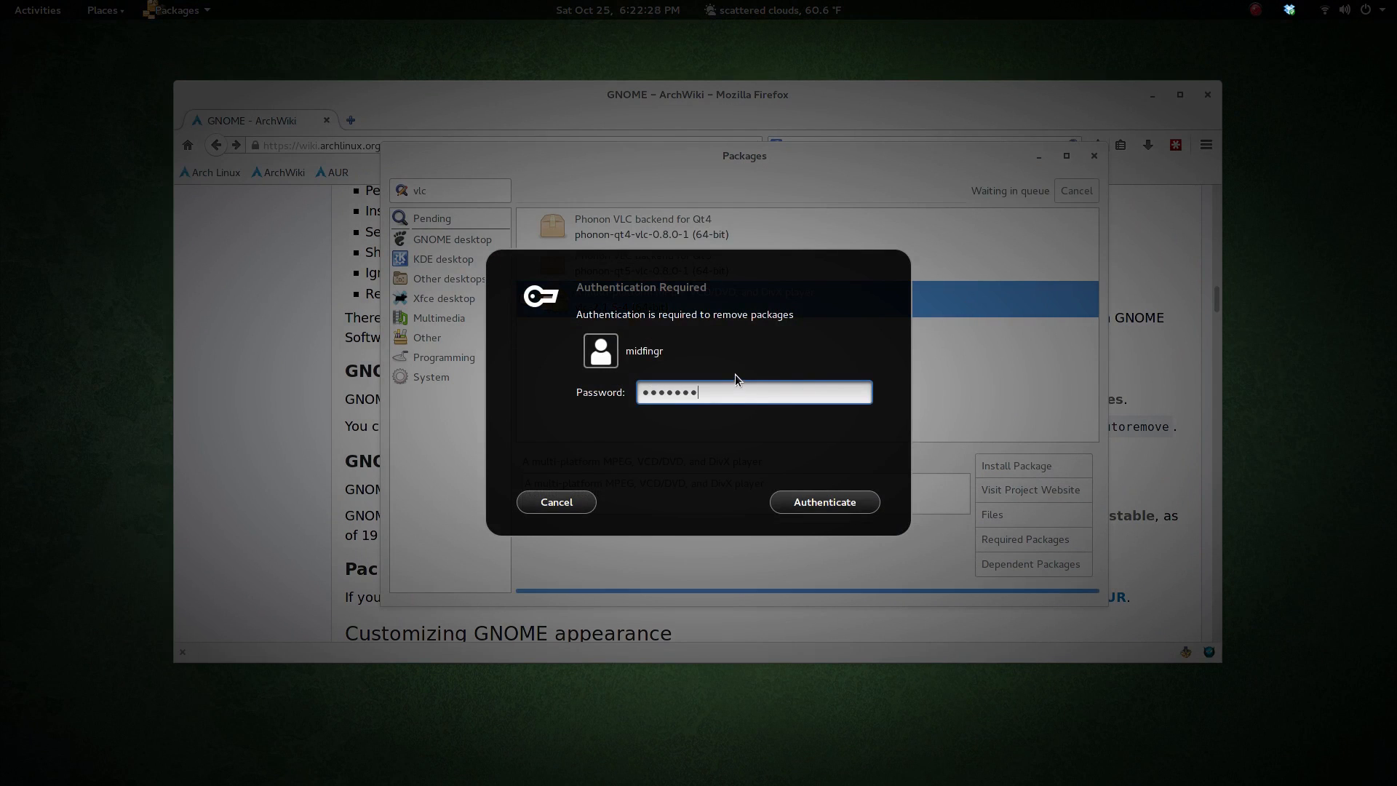
pyautogui.click(823, 502)
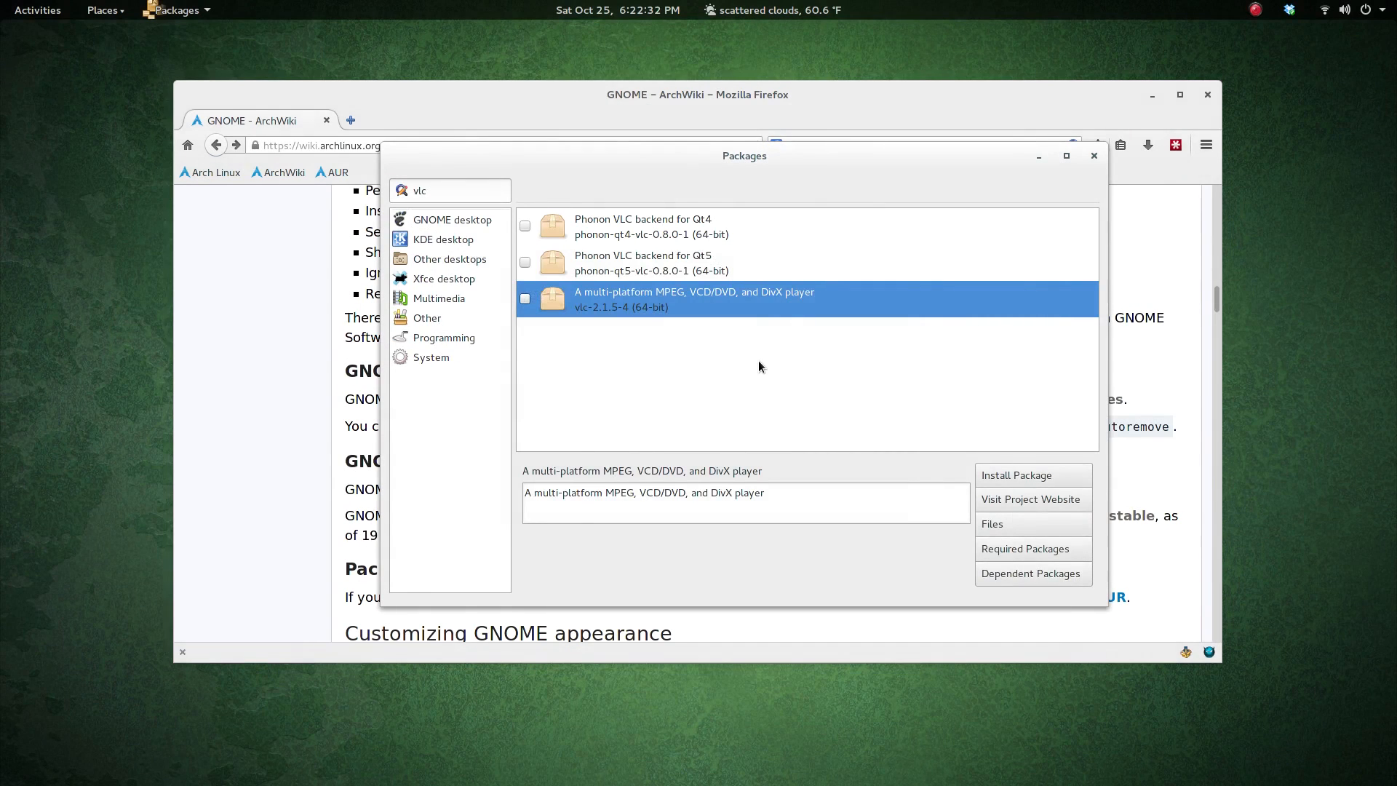
pyautogui.moveTo(663, 350)
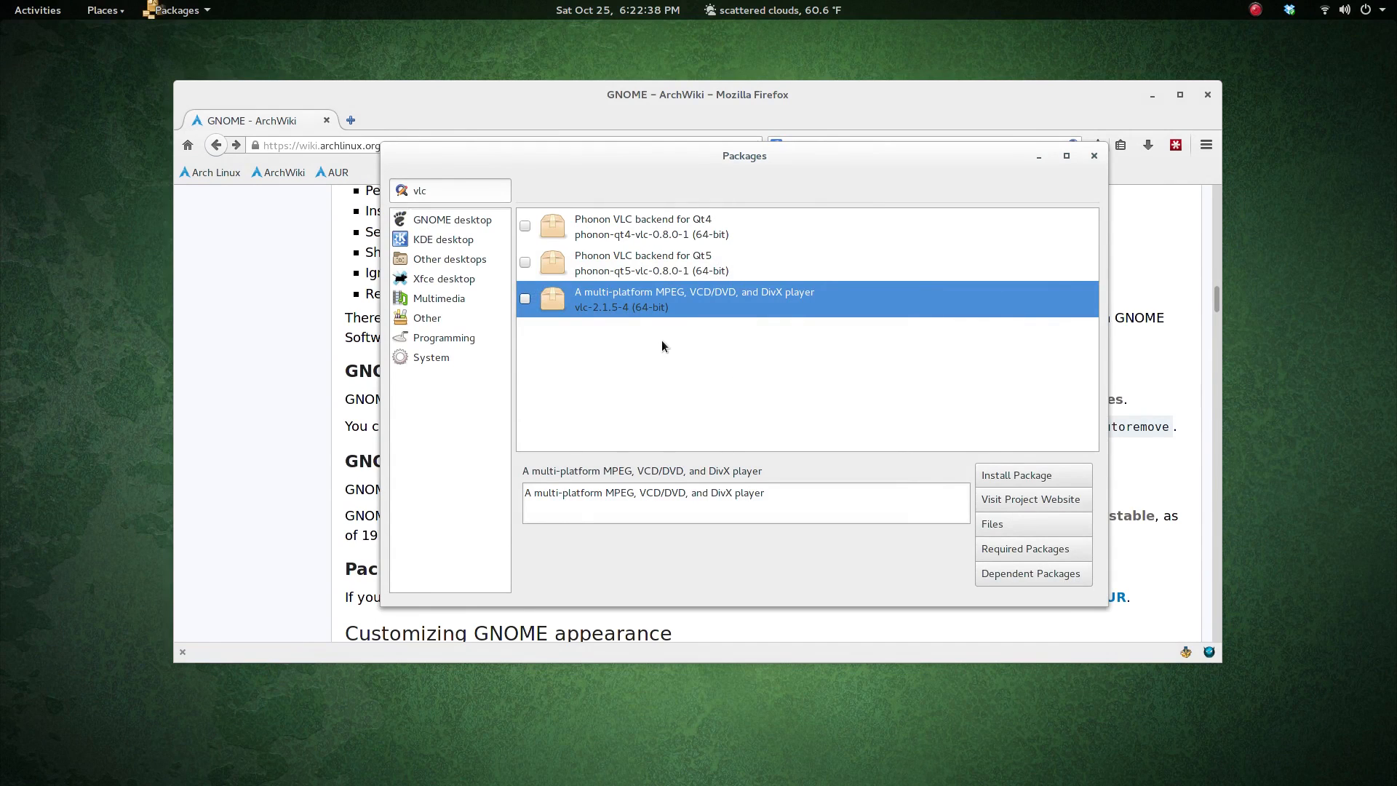
# - Browse the package lists in the Multimedia, Programming and System categories
pyautogui.click(438, 297)
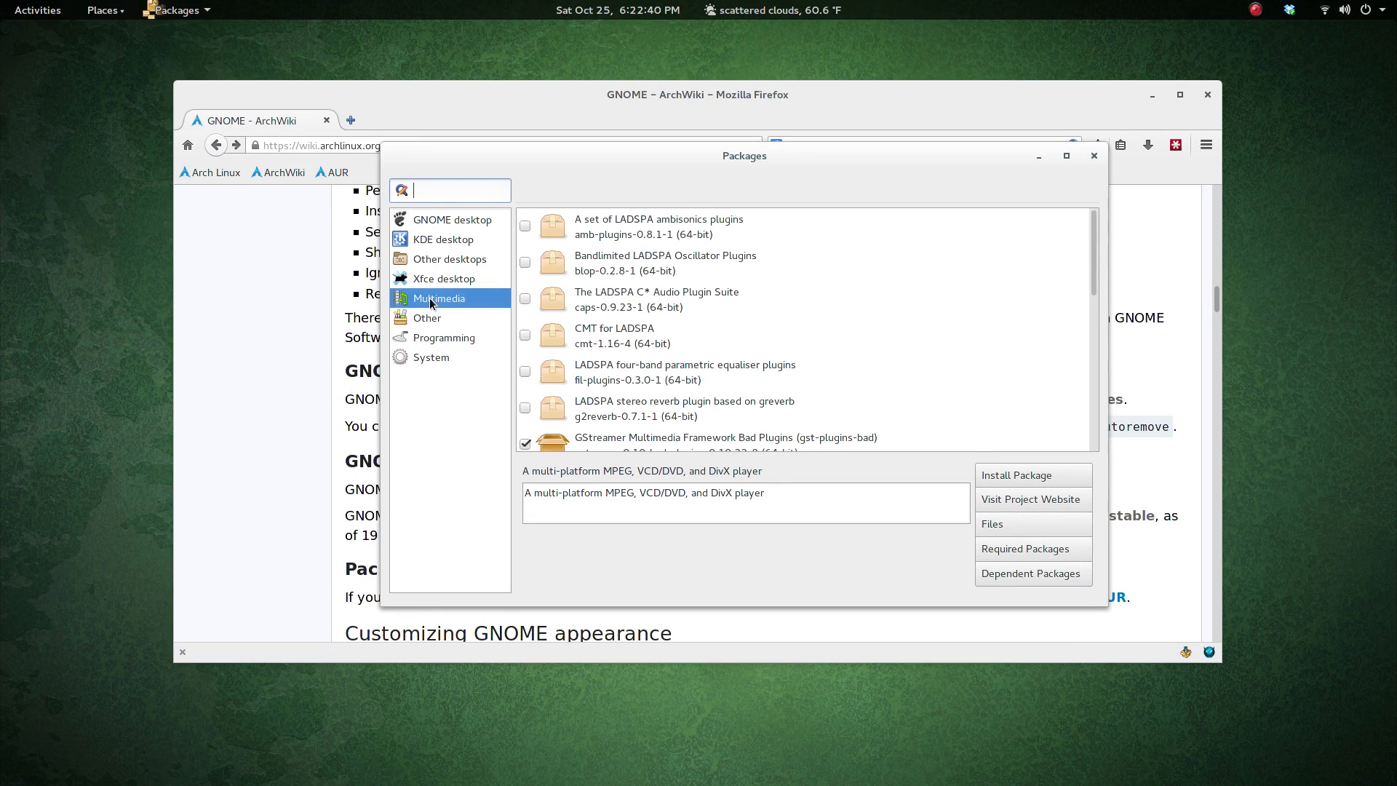
pyautogui.scroll(-3)
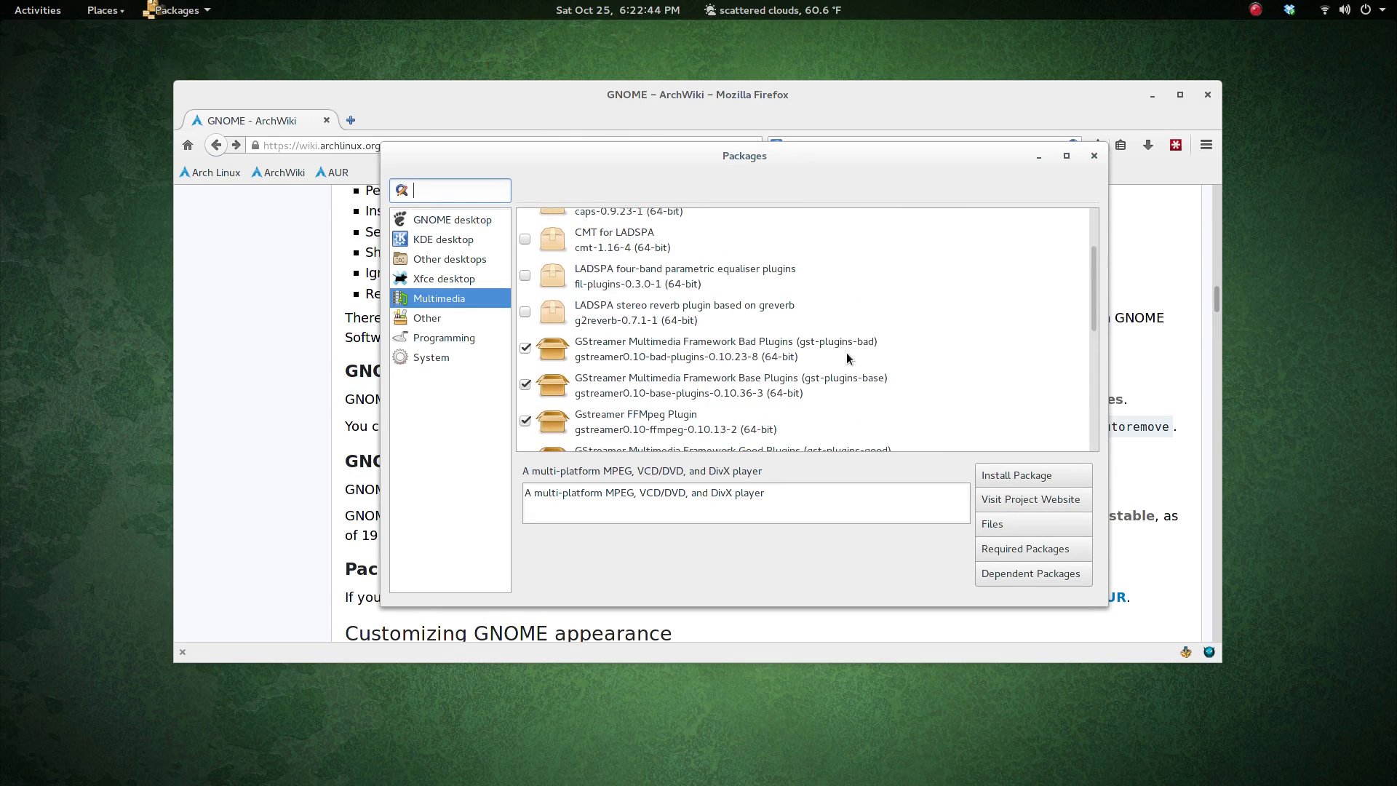
pyautogui.scroll(-3)
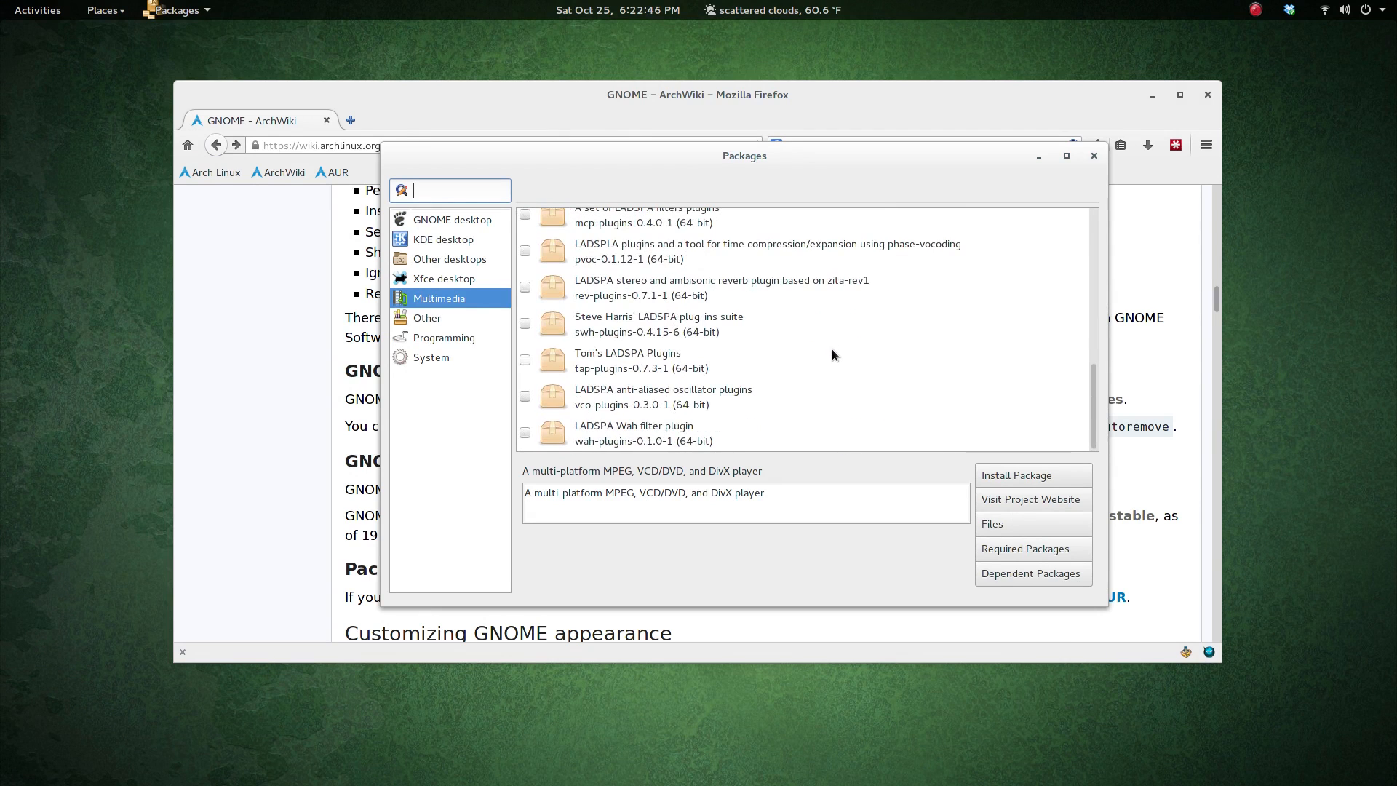
pyautogui.click(443, 336)
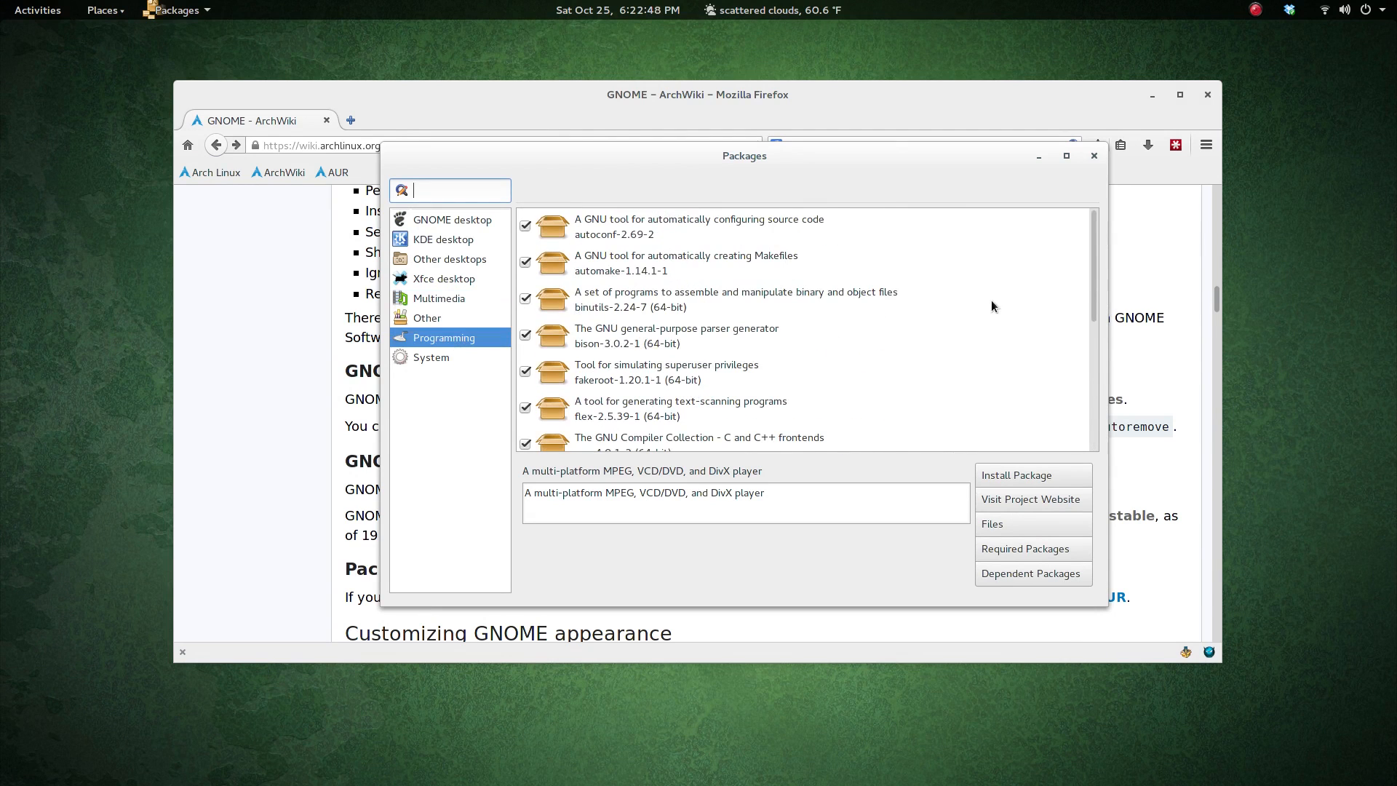
pyautogui.scroll(-3)
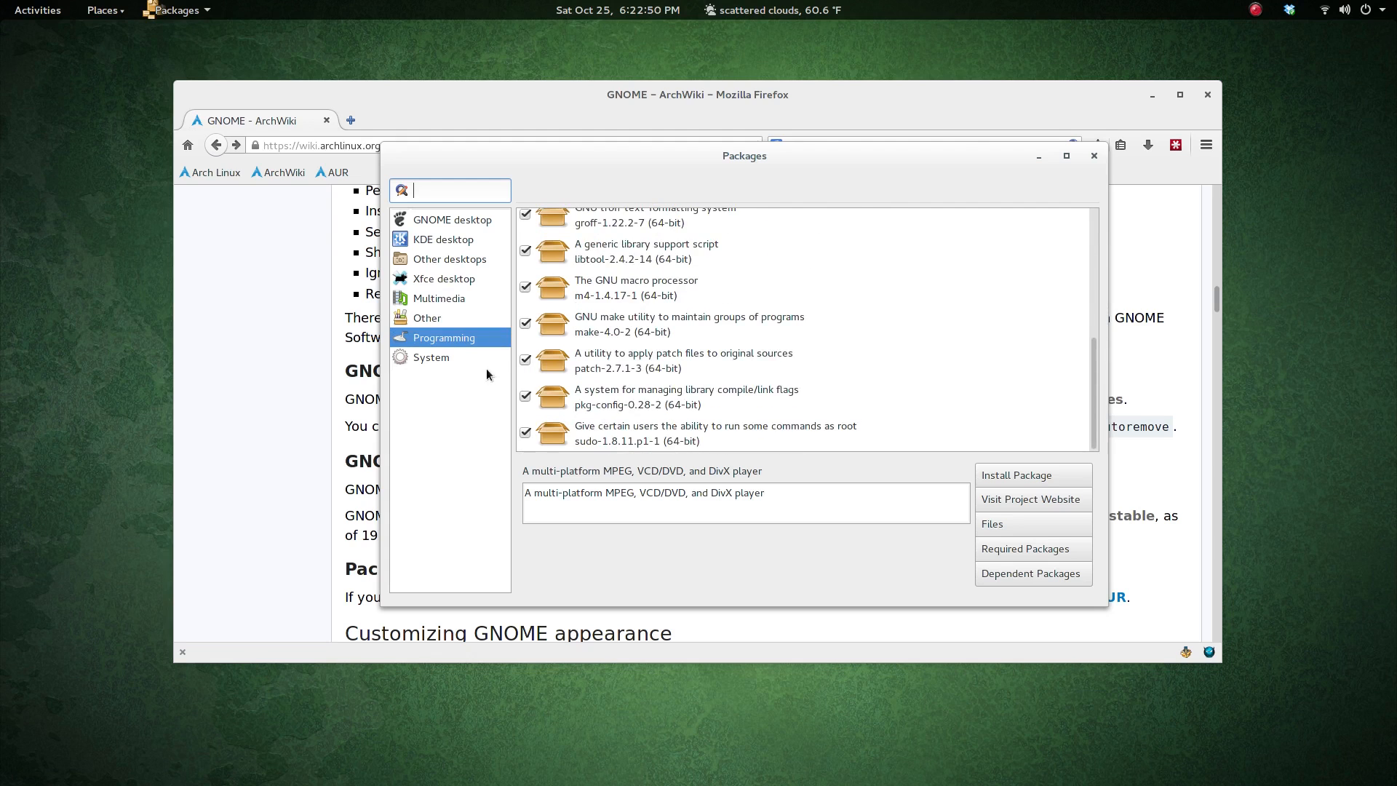
pyautogui.click(430, 357)
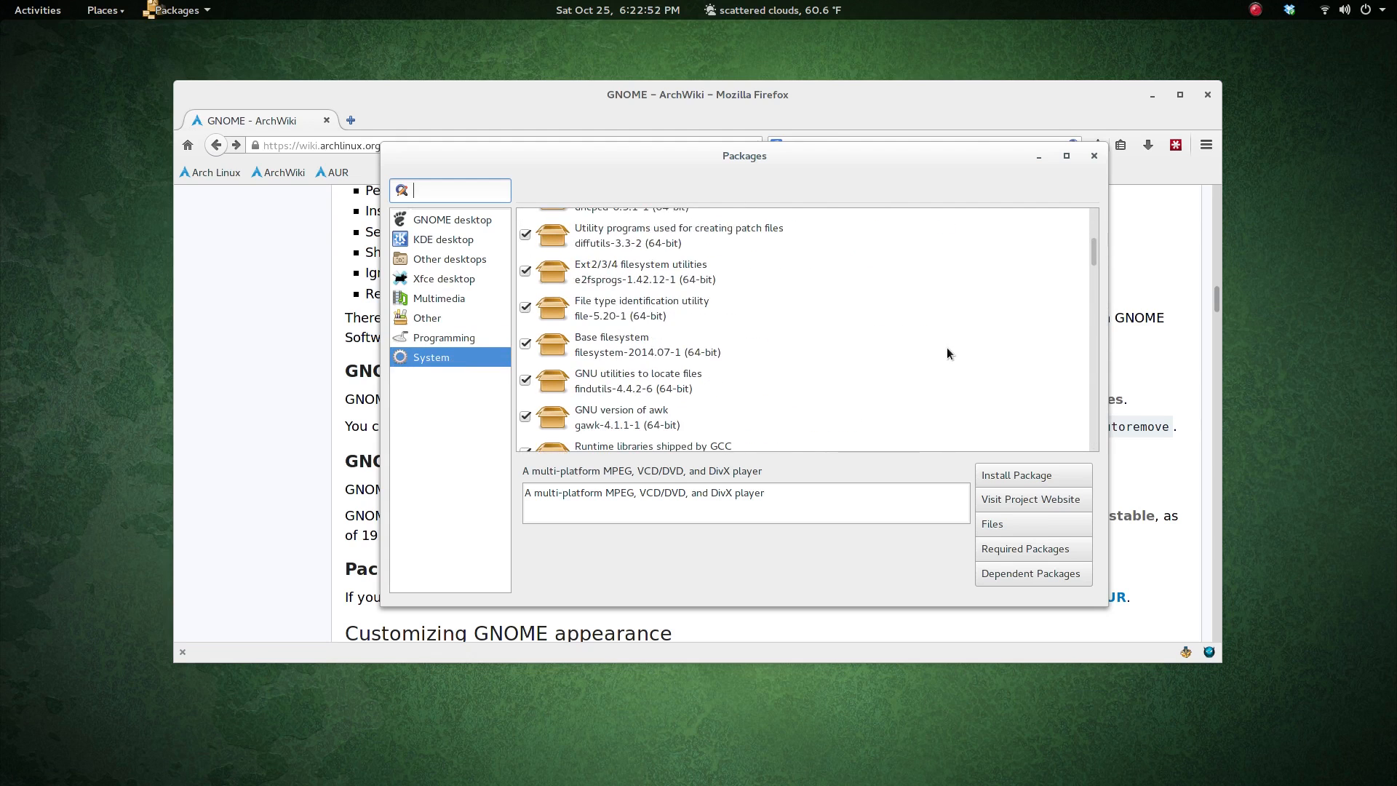
pyautogui.scroll(-3)
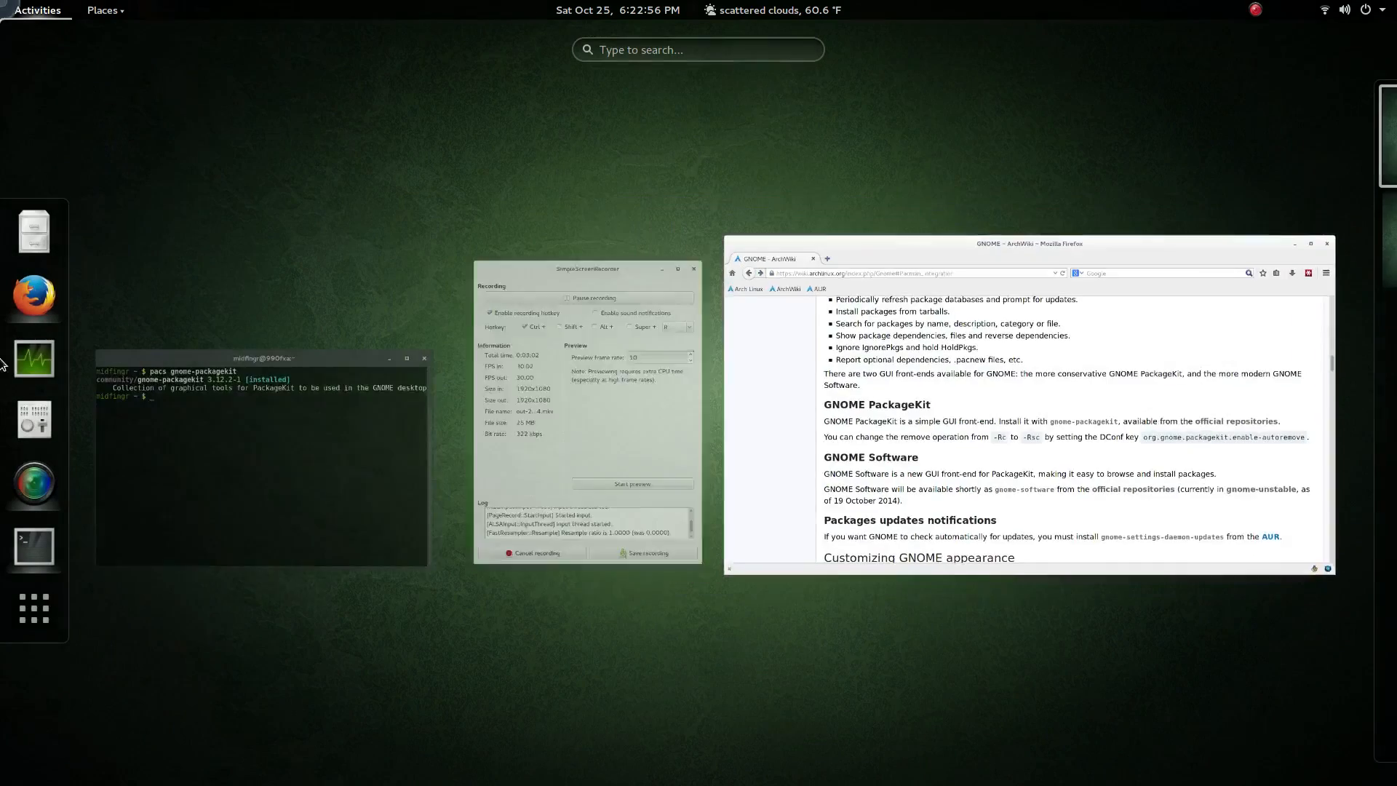
# - Launch Package Updater from the applications grid to see the 10 available updates
pyautogui.click(33, 610)
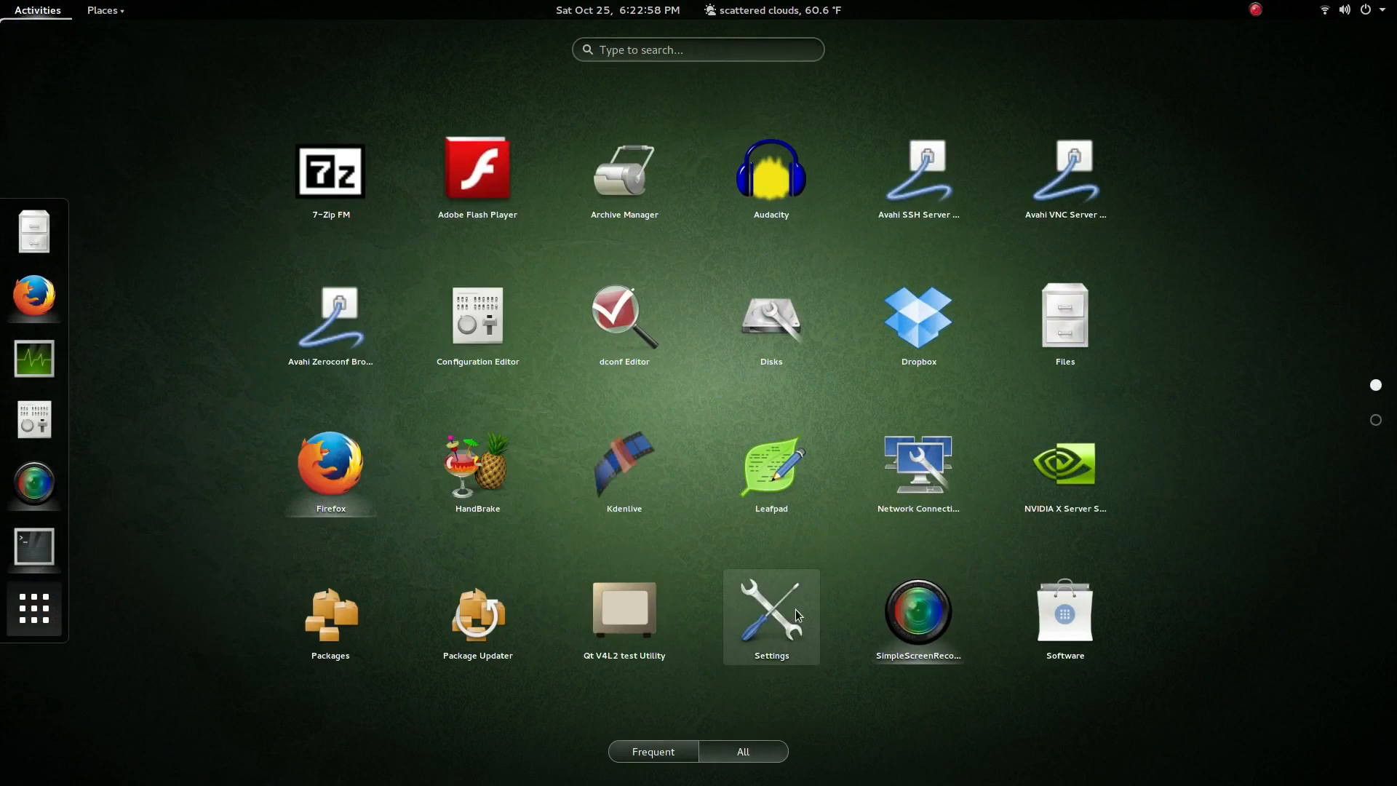
pyautogui.click(477, 617)
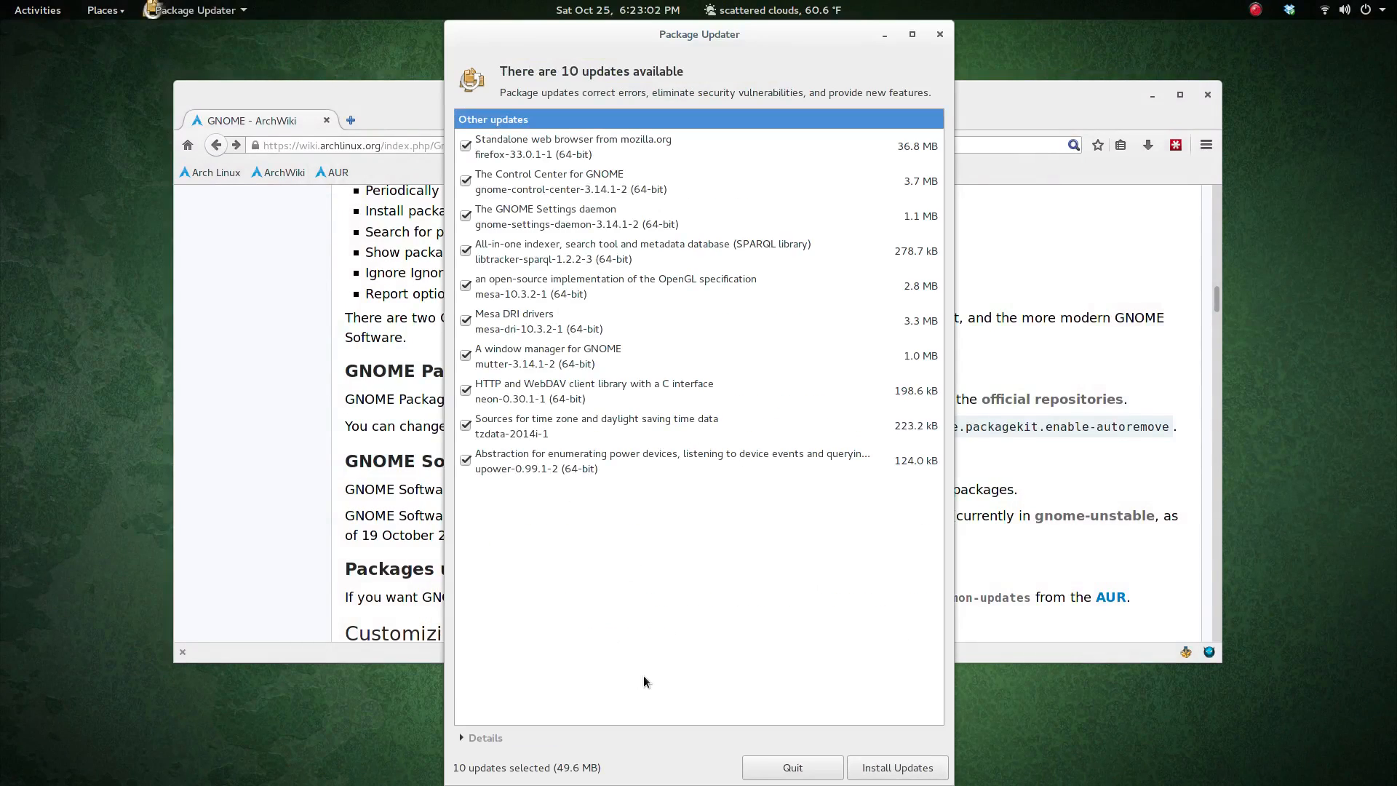
pyautogui.moveTo(538, 498)
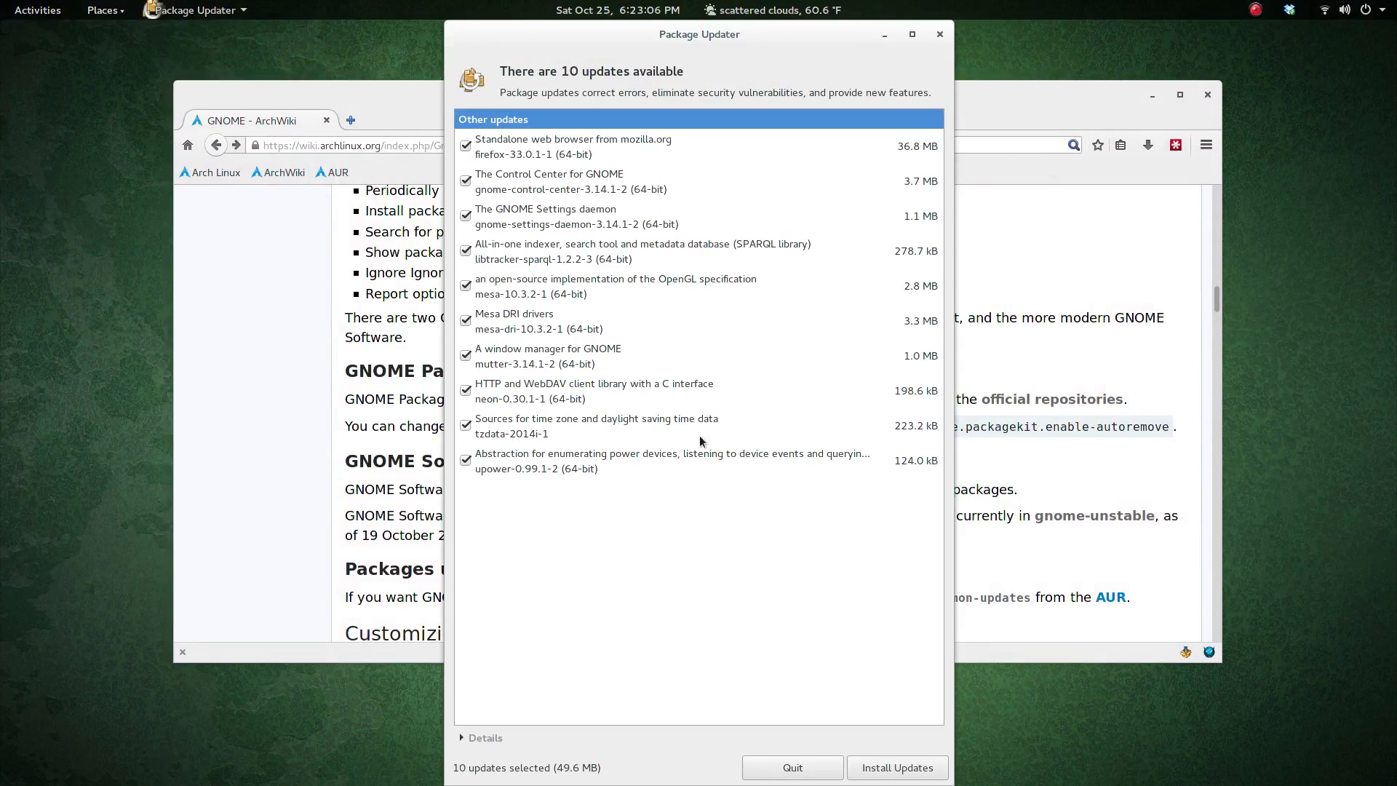
pyautogui.moveTo(535, 178)
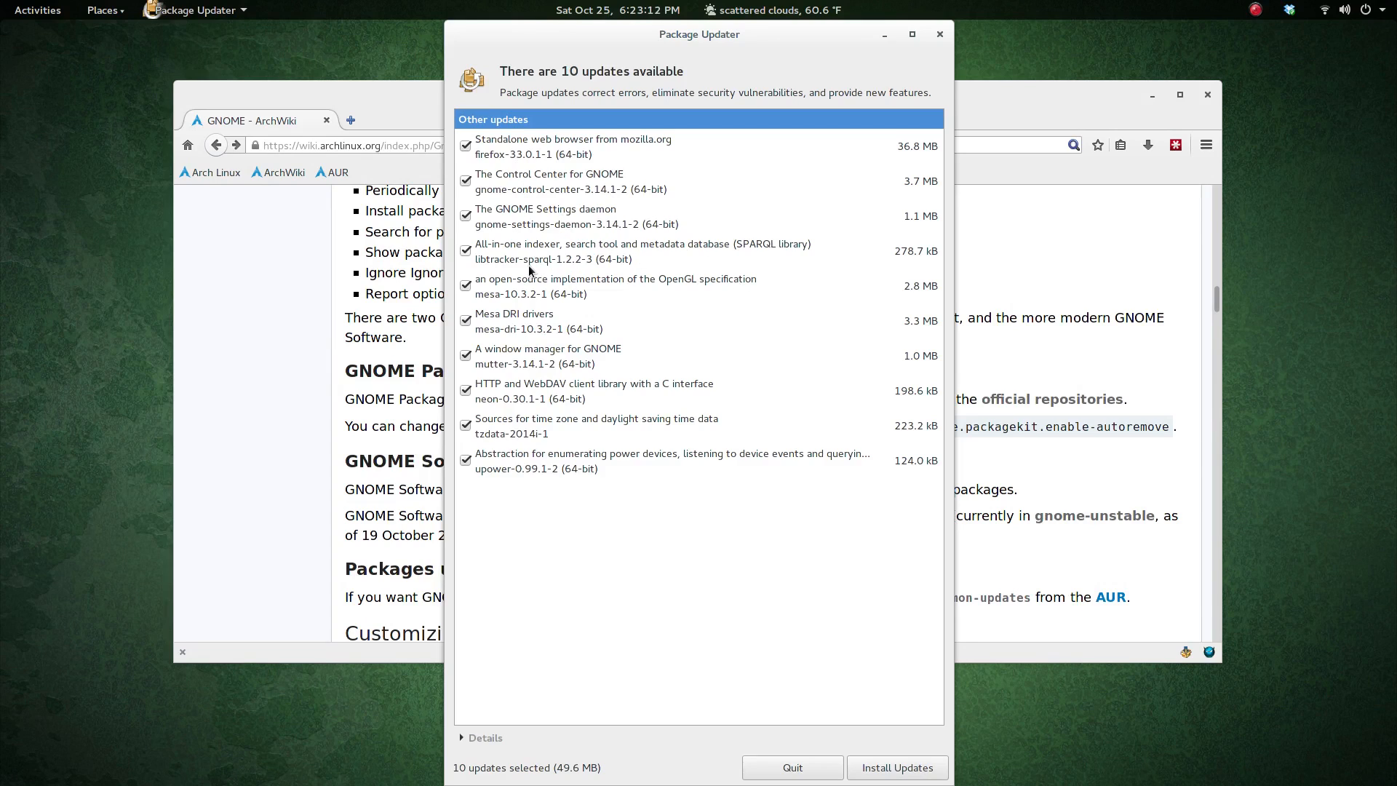
pyautogui.moveTo(620, 311)
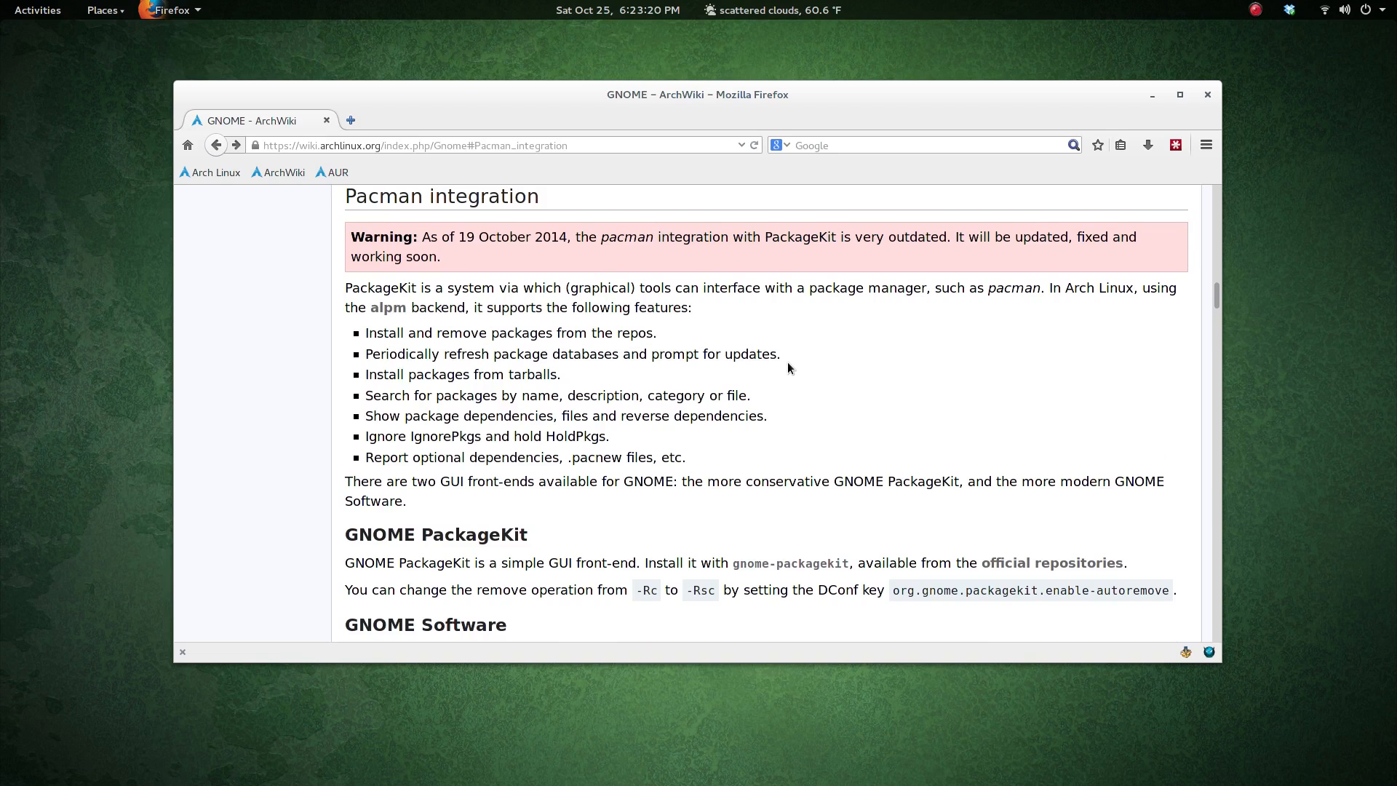
pyautogui.scroll(-3)
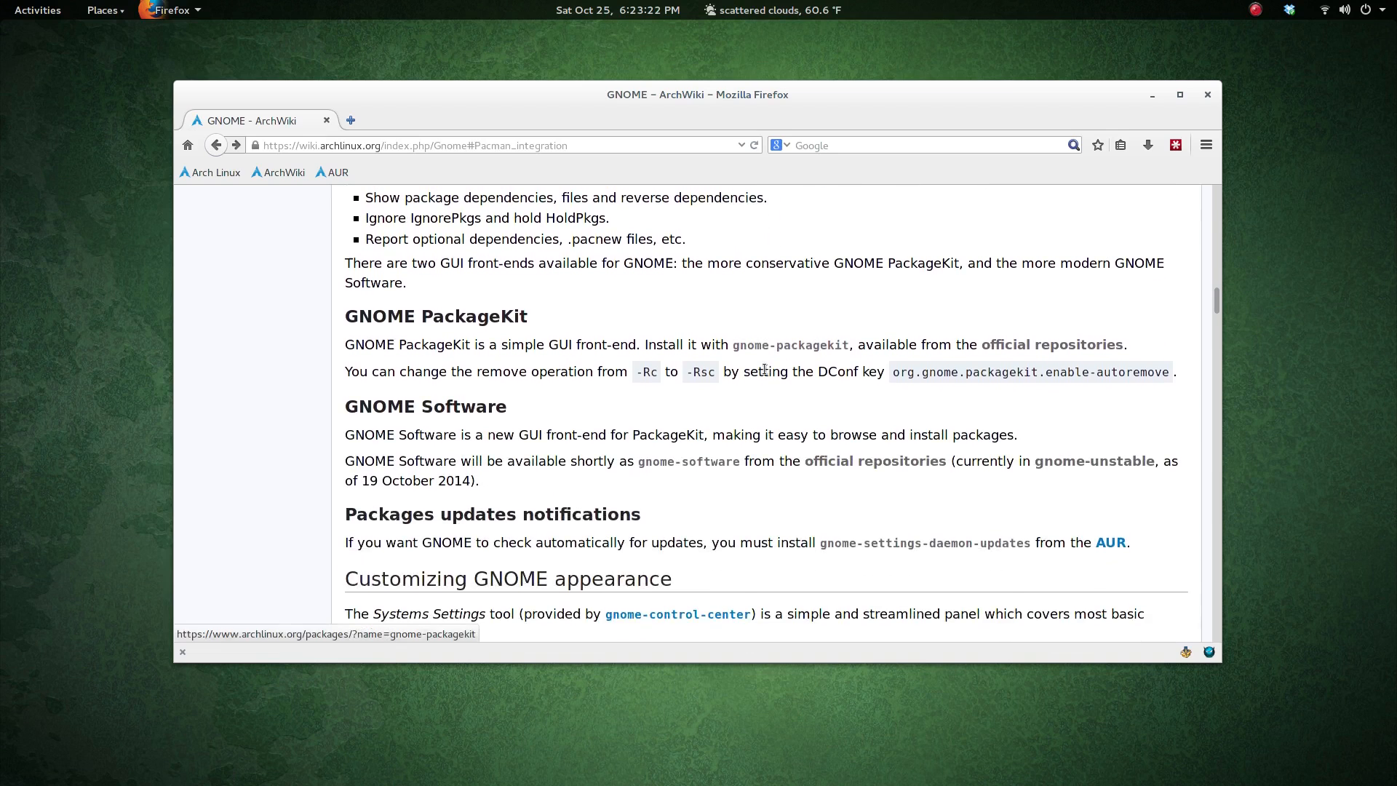
pyautogui.click(36, 10)
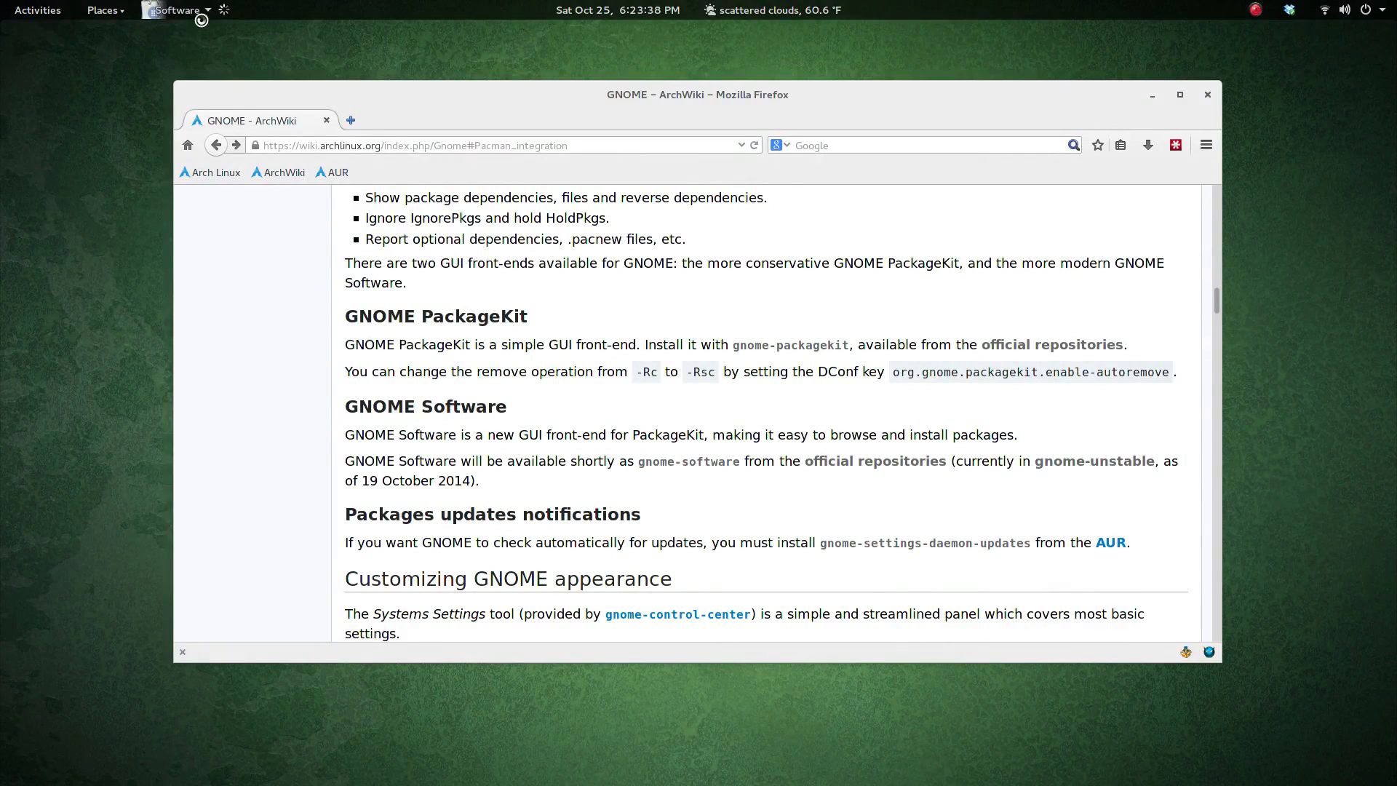
pyautogui.moveTo(780, 286)
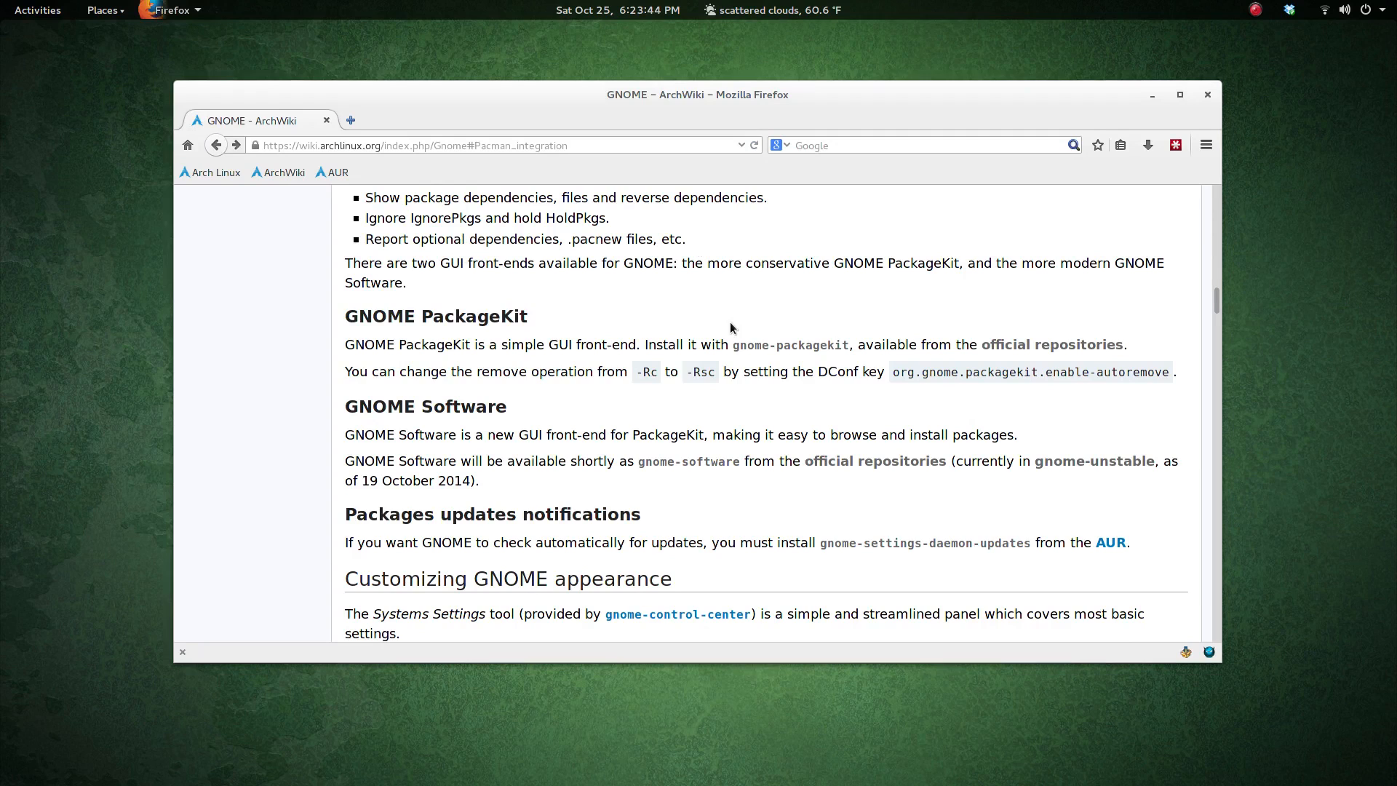
pyautogui.moveTo(739, 295)
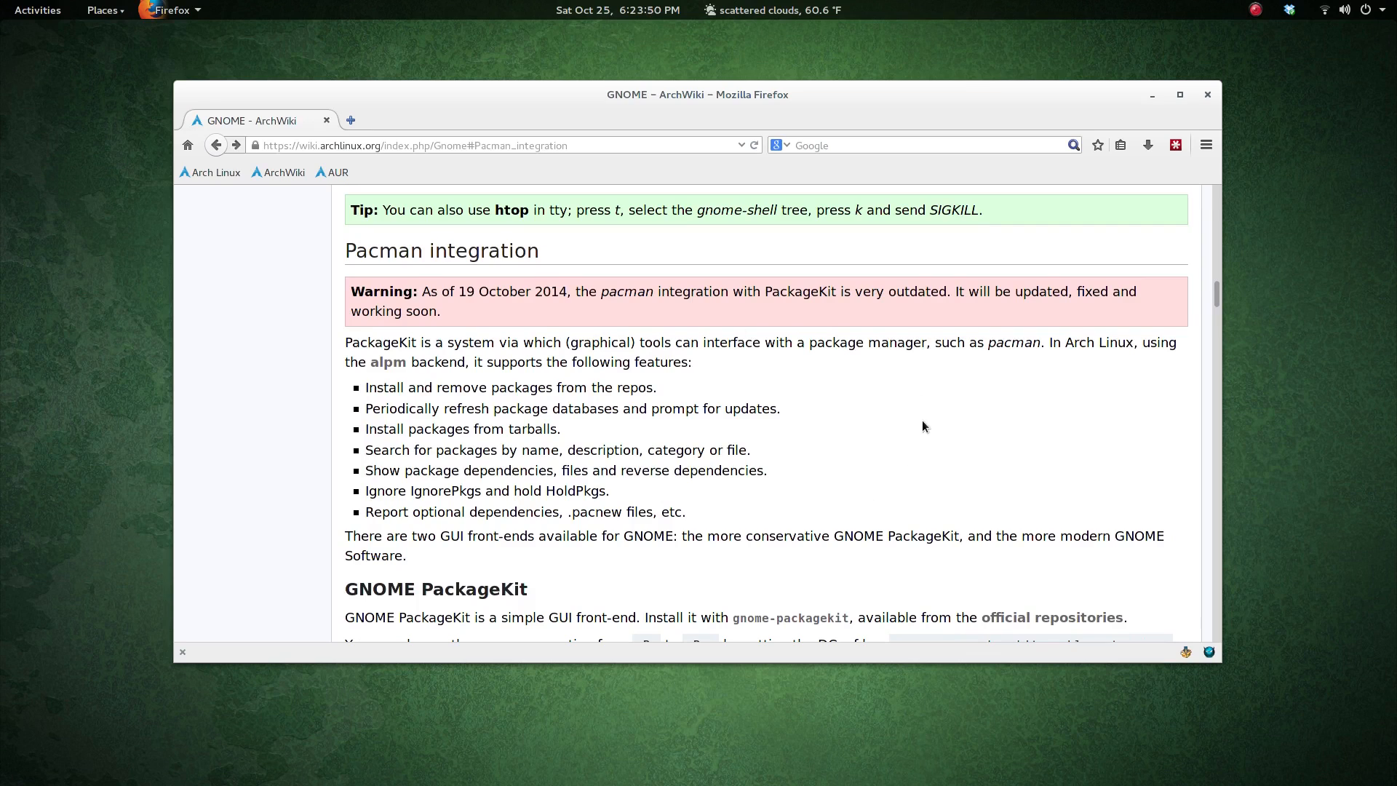
pyautogui.moveTo(708, 396)
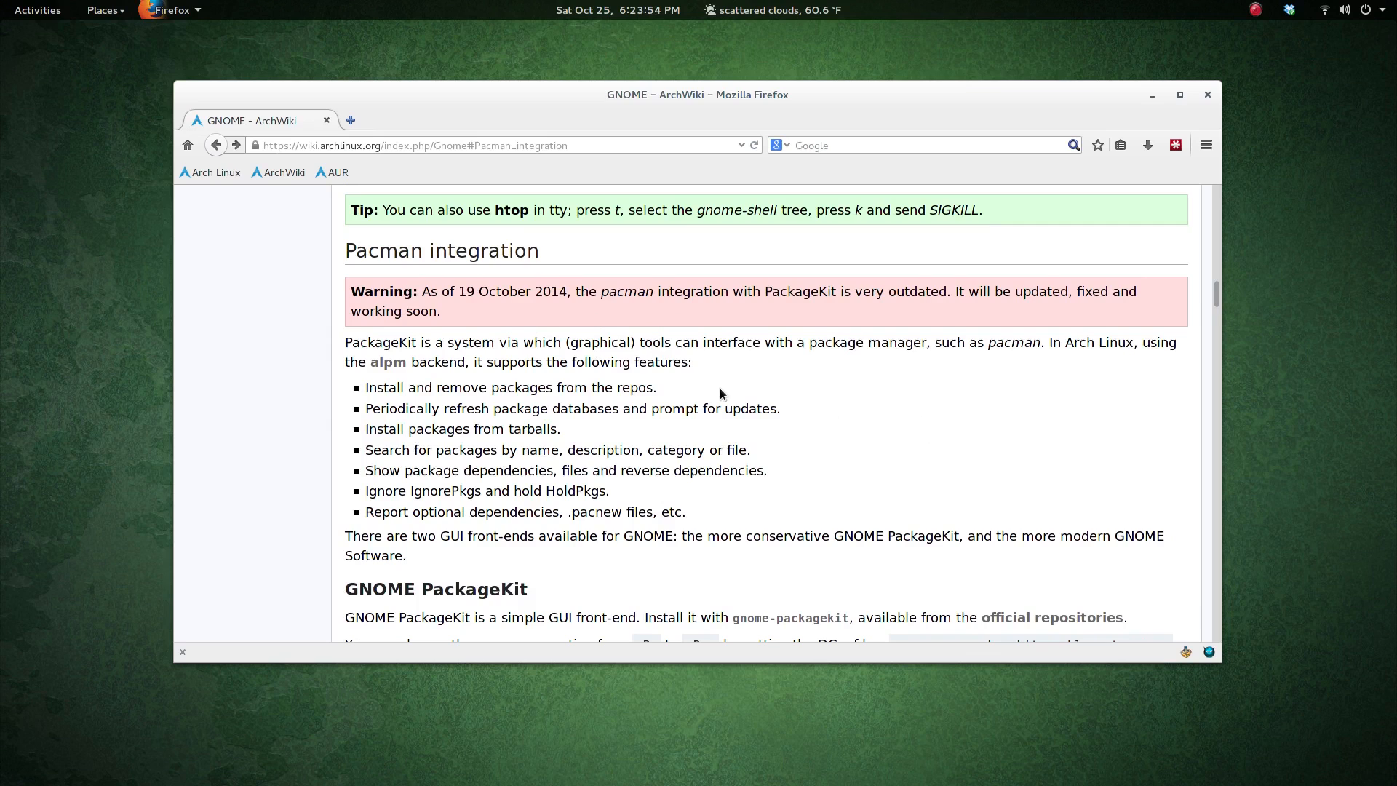
pyautogui.scroll(-3)
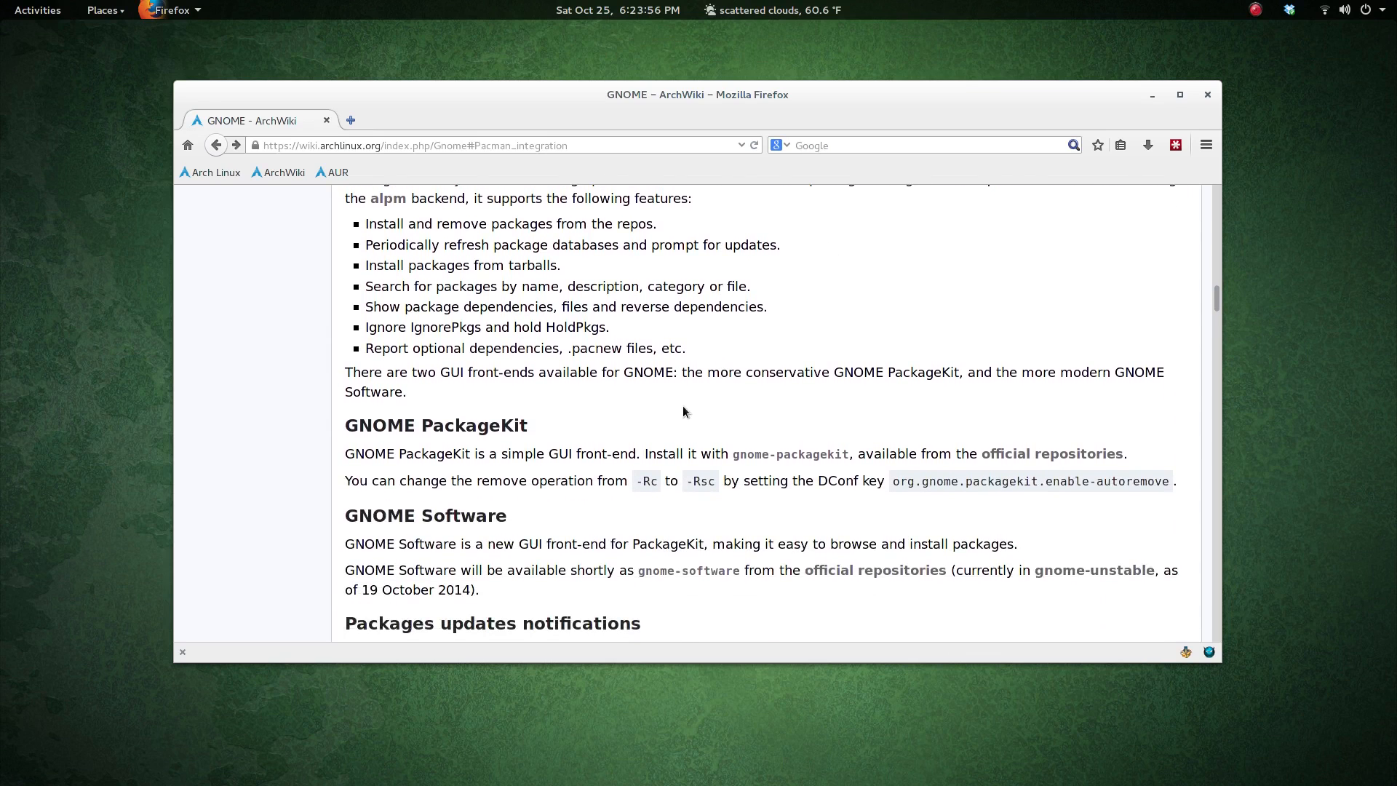